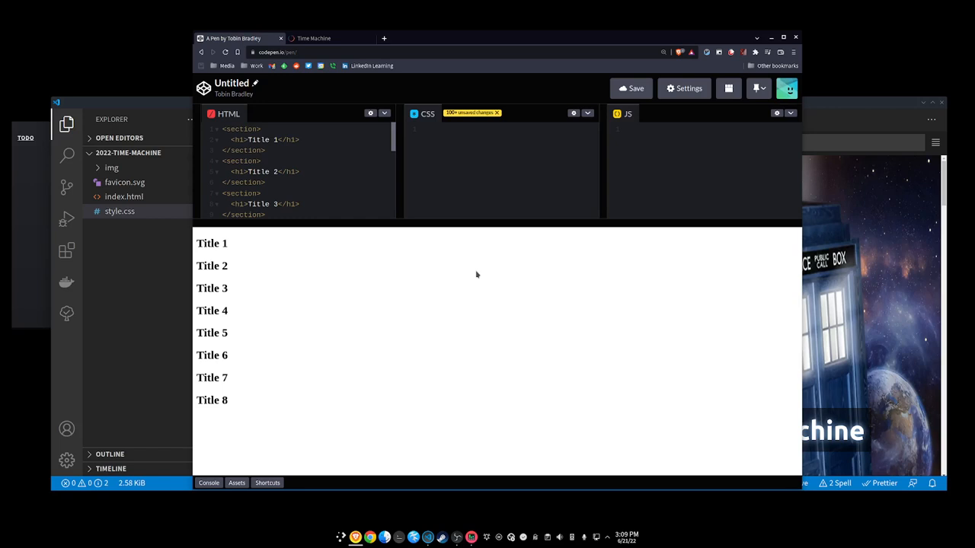
{"action": "mouse_move", "coordinate": [492, 143]}
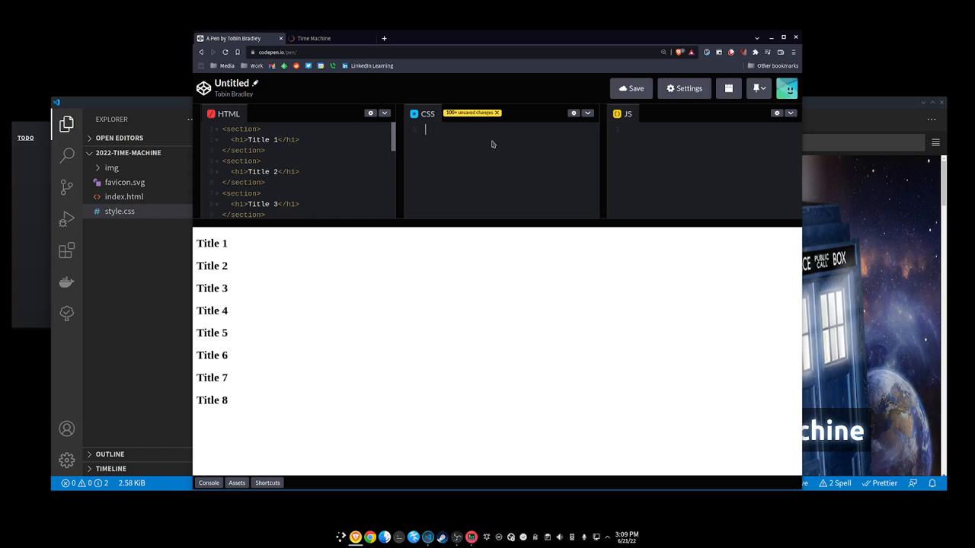
{"action": "mouse_move", "coordinate": [409, 221]}
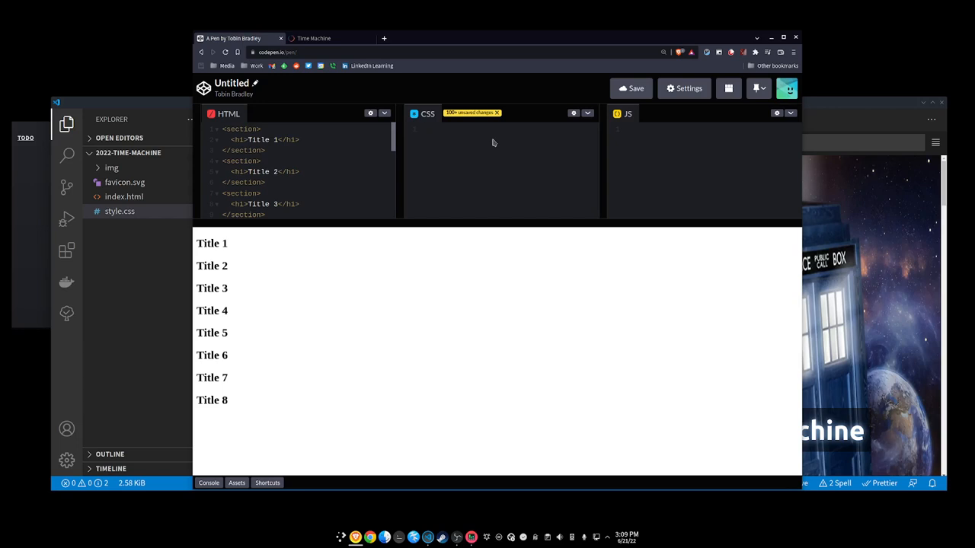
Step: Write an html rule setting scroll-snap-type: y mandatory in the CSS panel
{"action": "type", "text": "html"}
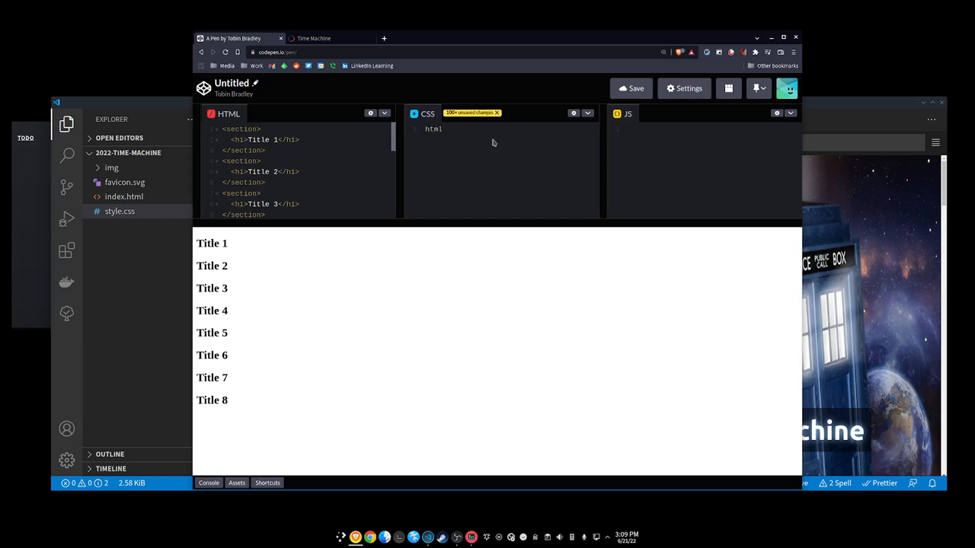
{"action": "type", "text": "{"}
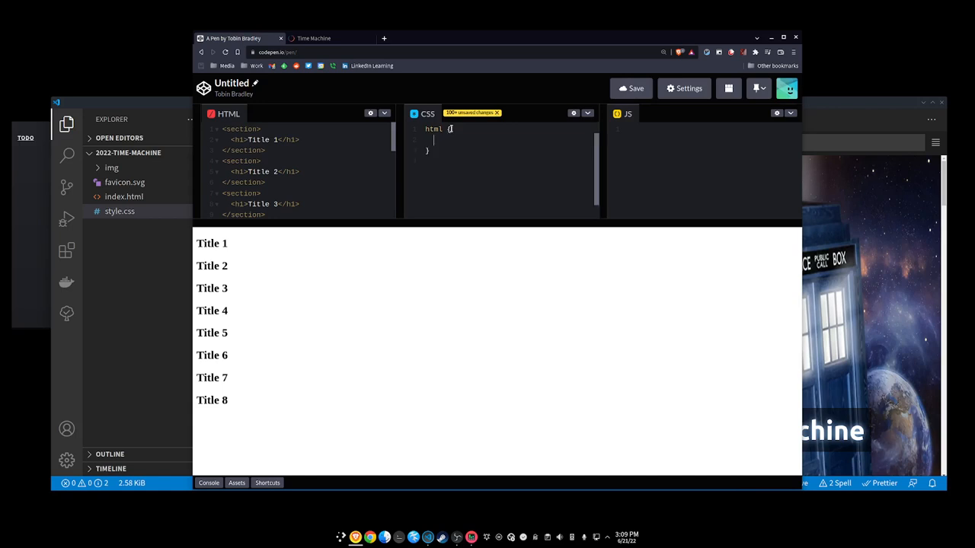
{"action": "type", "text": "s"}
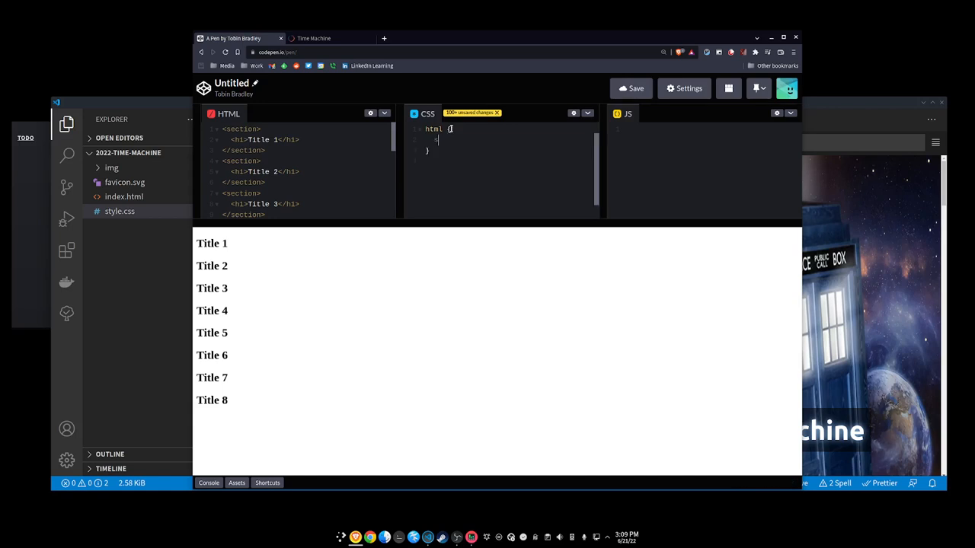
{"action": "type", "text": "scroll"}
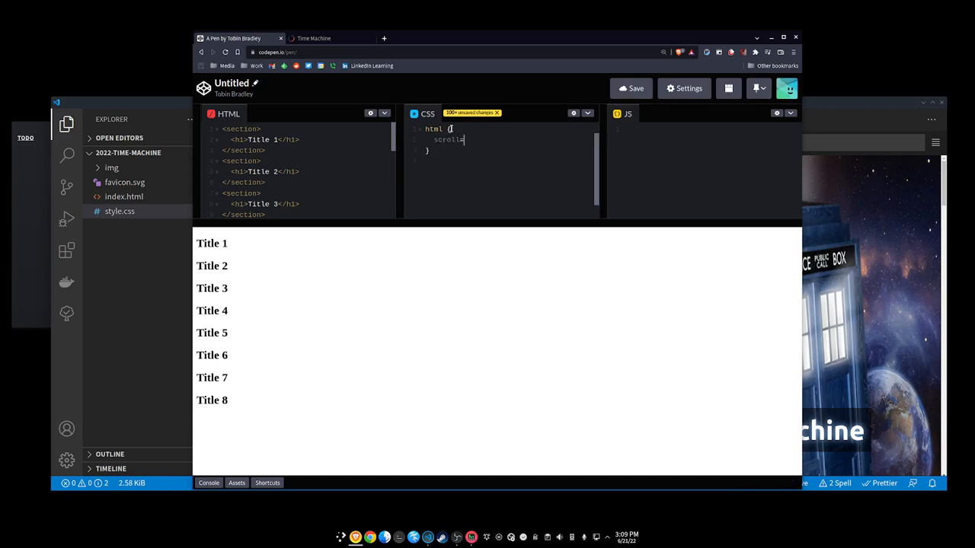
{"action": "type", "text": "-snap-"}
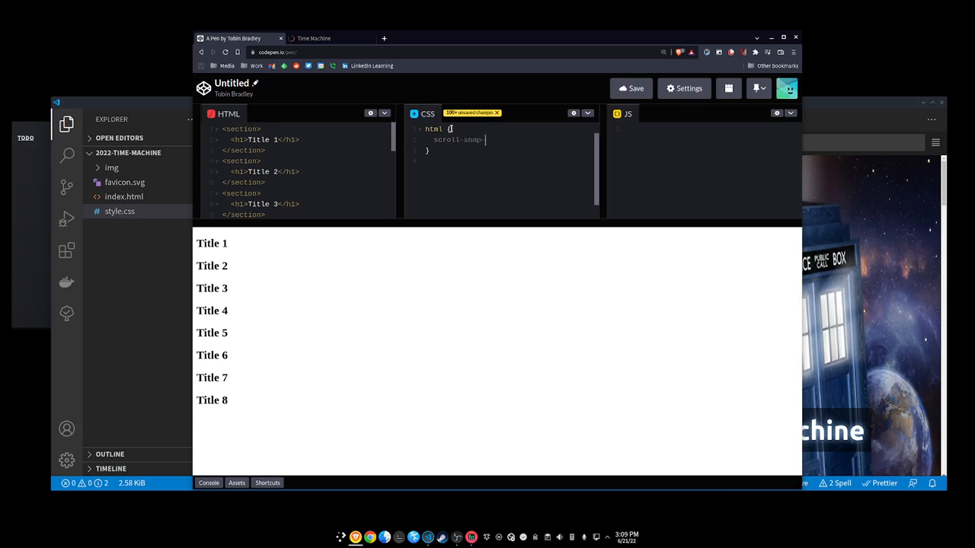
{"action": "type", "text": "type:"}
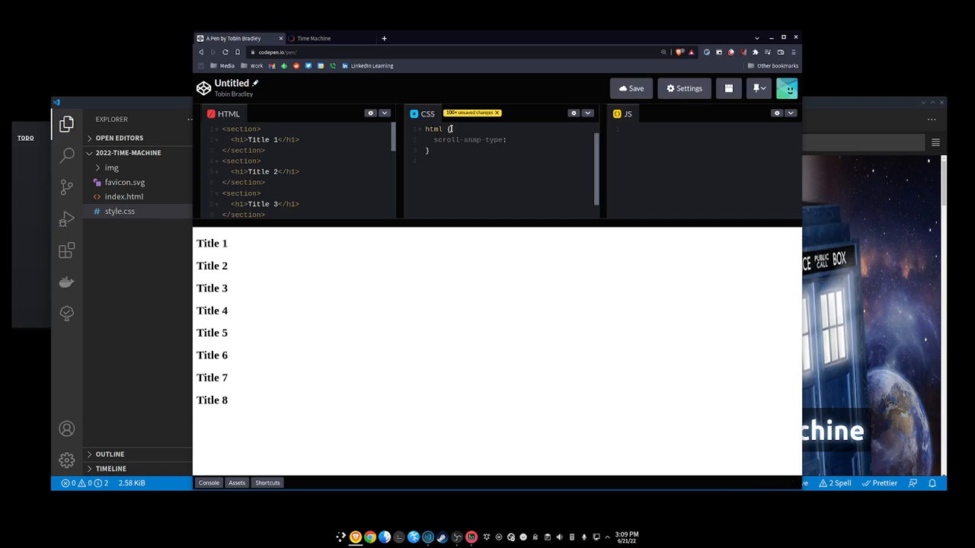
{"action": "type", "text": "y mandatory;"}
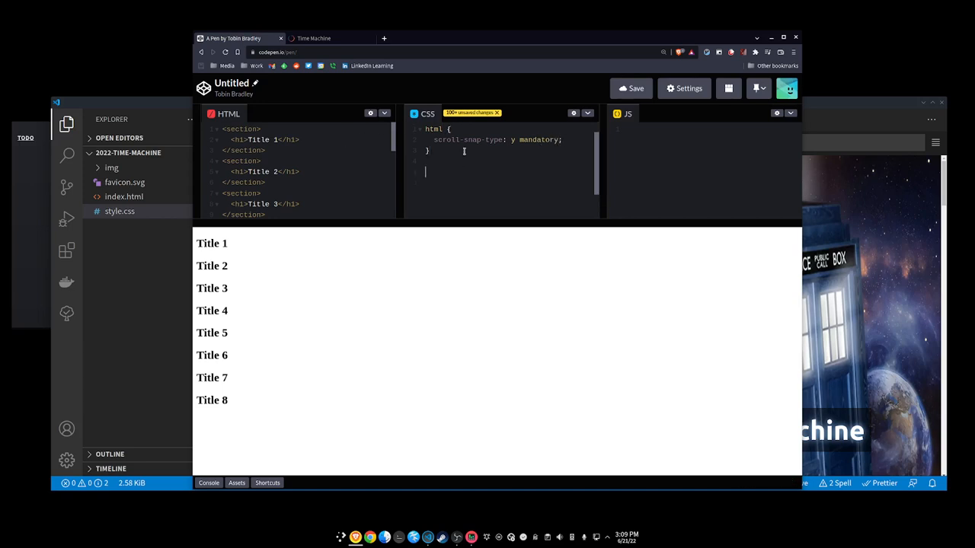
Step: Add a section rule with block-size: 100vh and scroll-snap-align: center
{"action": "type", "text": "section"}
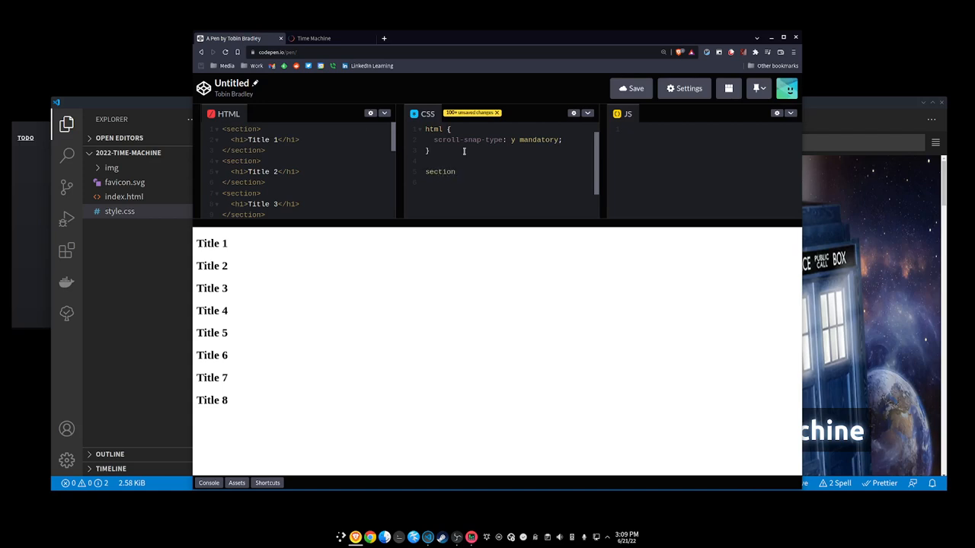
{"action": "type", "text": "{}"}
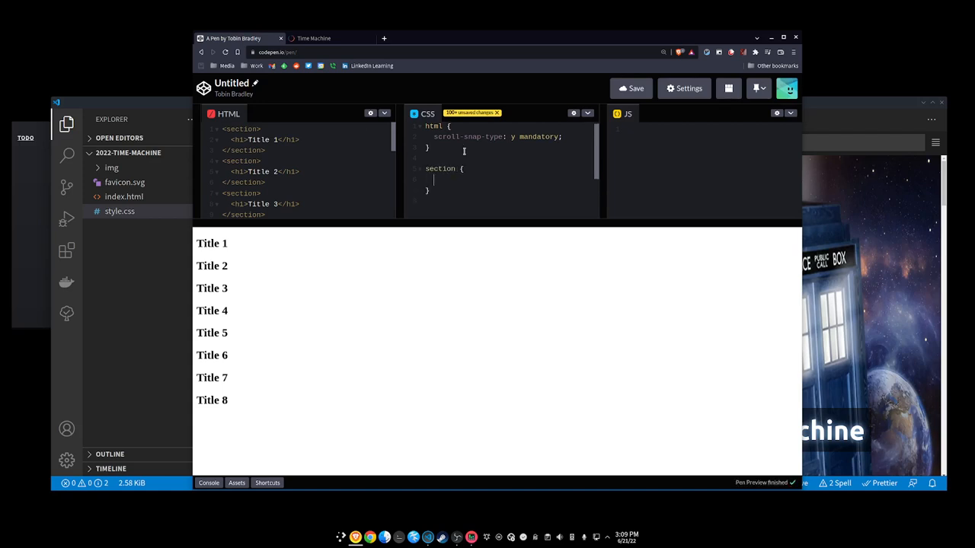
{"action": "type", "text": "block-size: 200"}
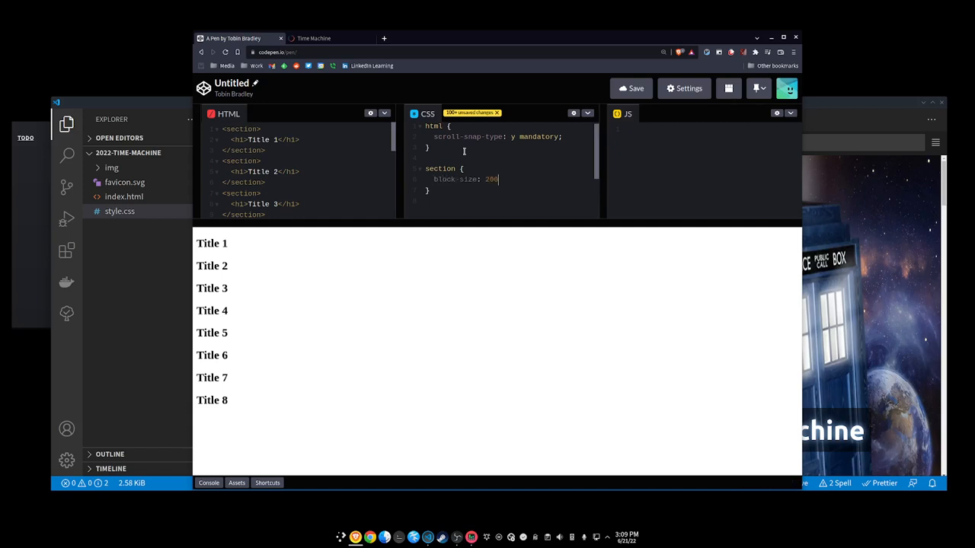
{"action": "type", "text": "100vh;"}
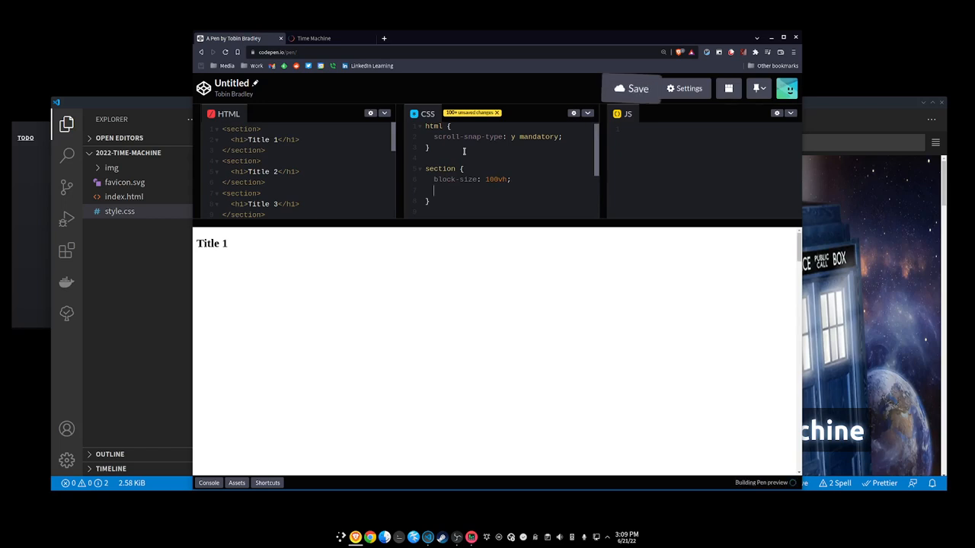
{"action": "type", "text": "scroll-sn"}
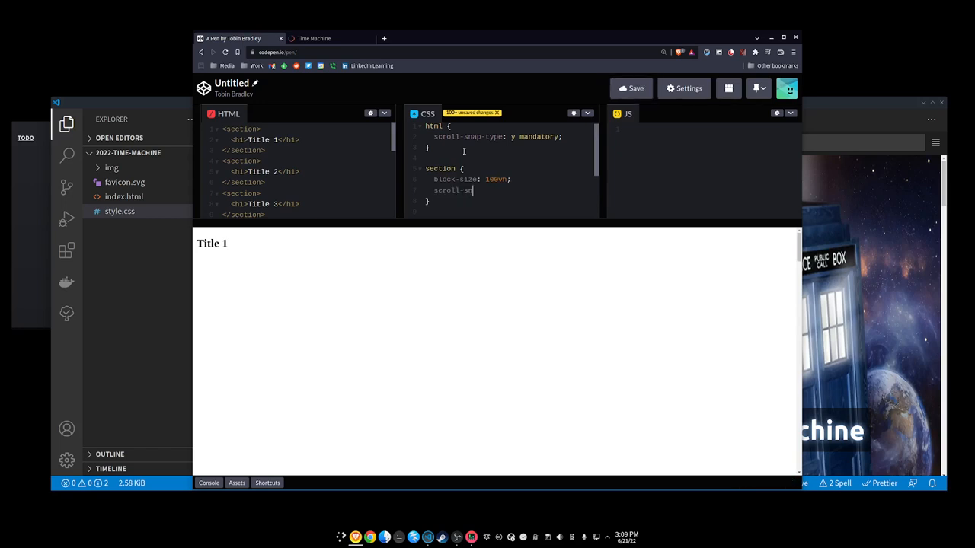
{"action": "type", "text": "ap-align"}
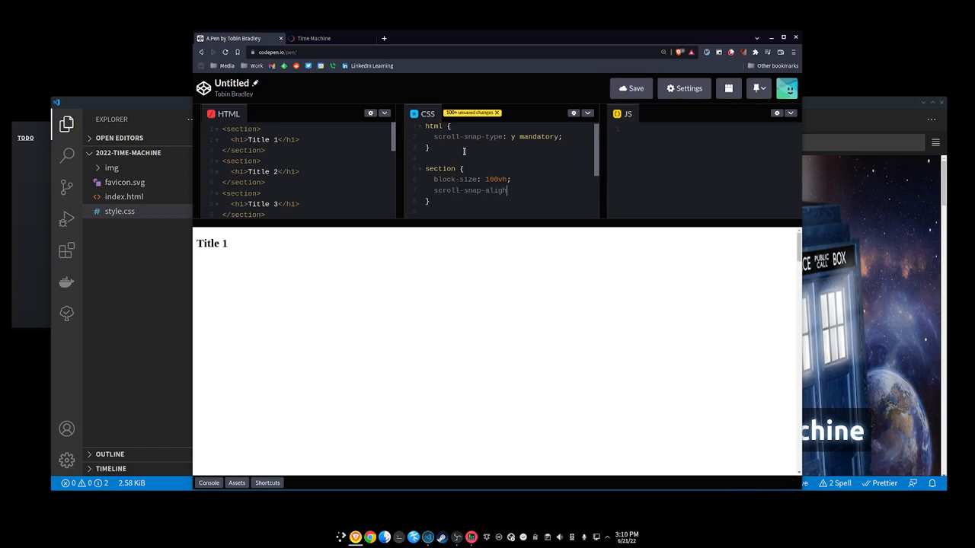
{"action": "type", "text": ":"}
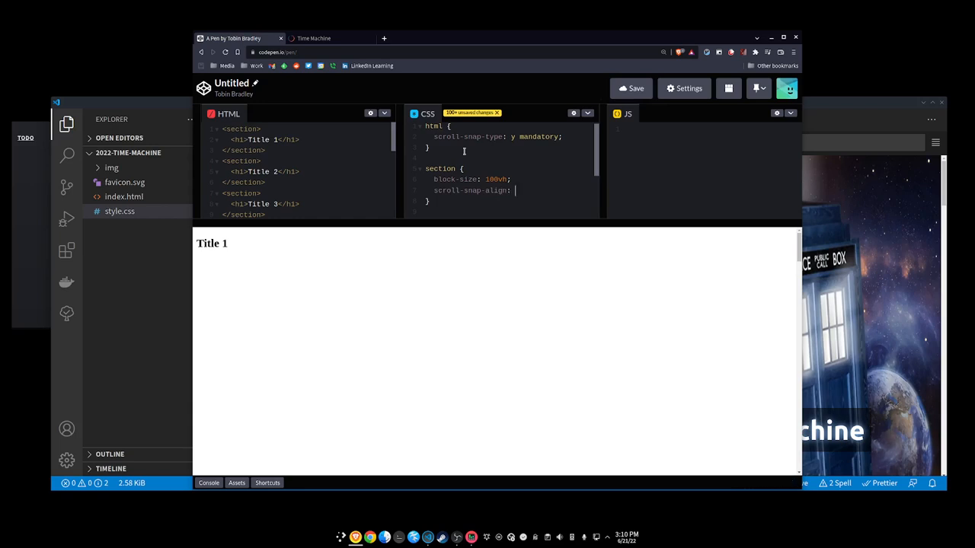
{"action": "type", "text": "center;"}
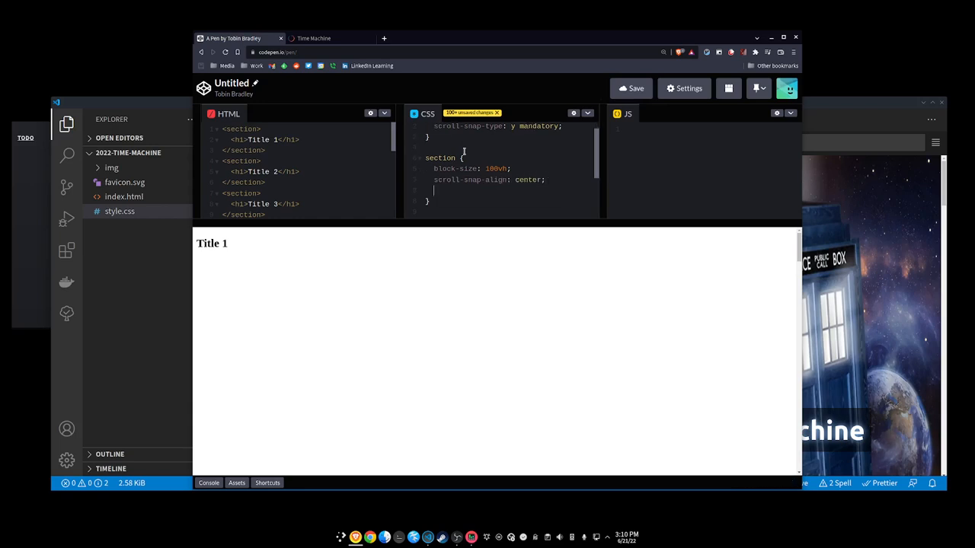
Step: Start a scroll-snap-stop: center declaration in the section rule
{"action": "type", "text": "s"}
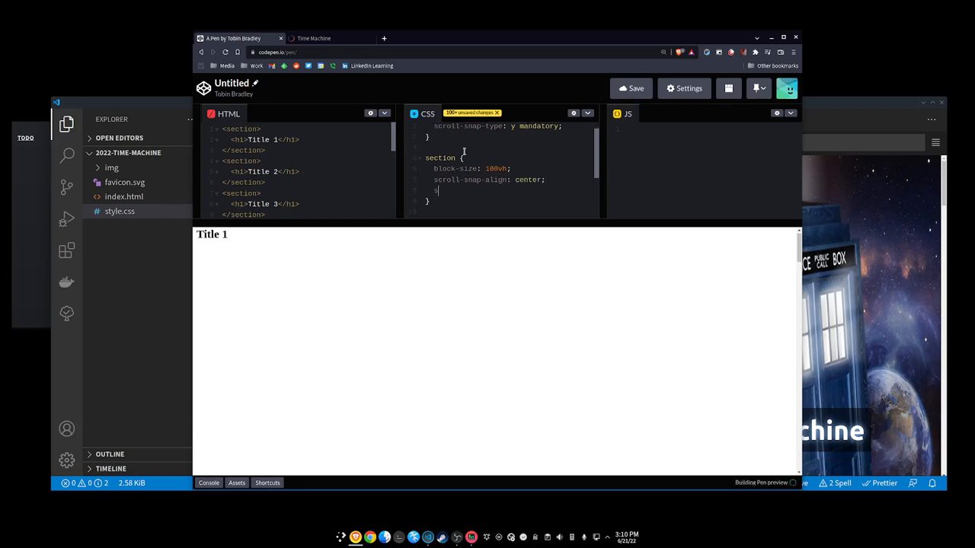
{"action": "type", "text": "c"}
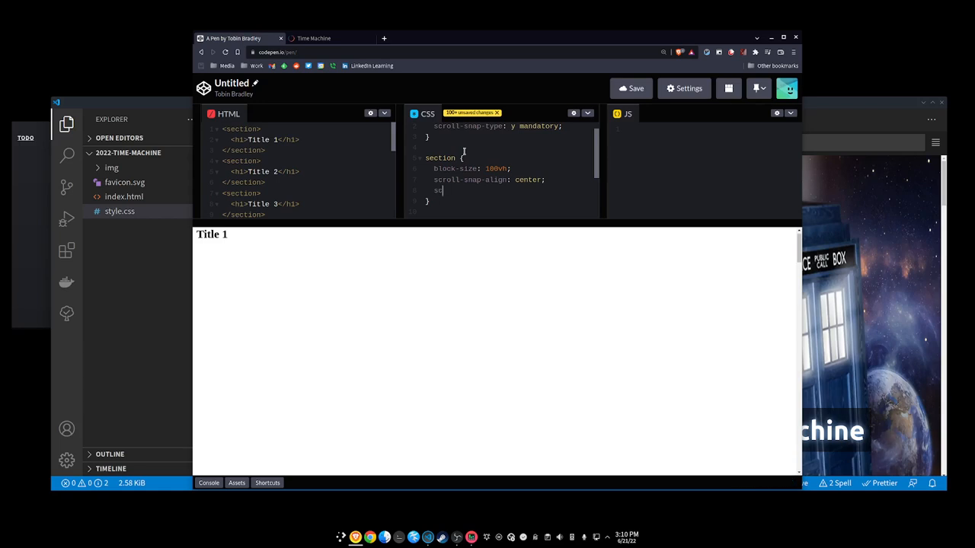
{"action": "type", "text": "roll-snap"}
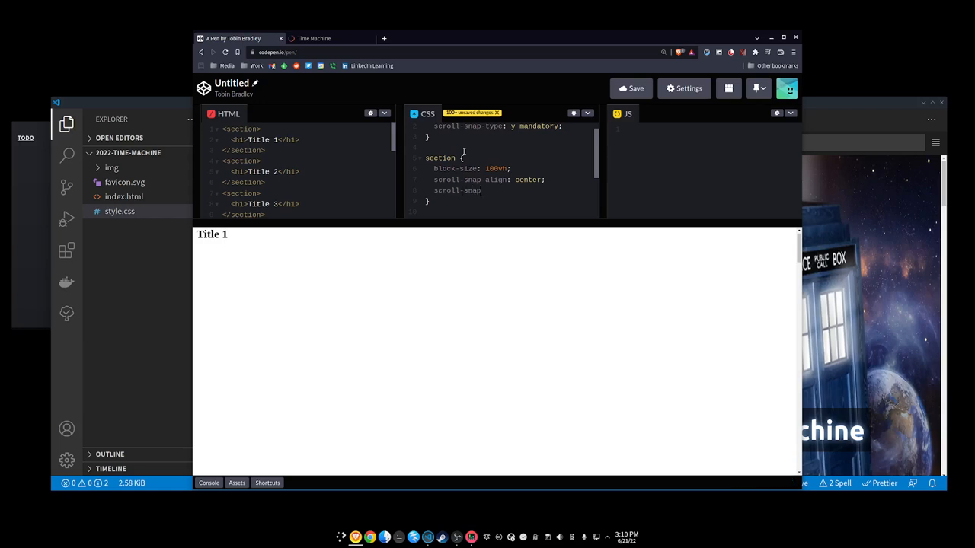
{"action": "type", "text": "-stop: center;"}
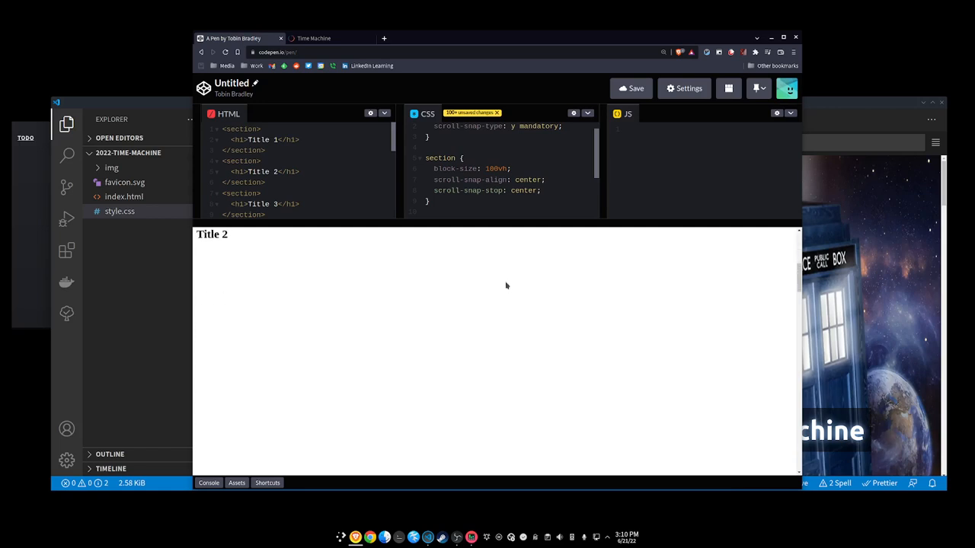
Step: Scroll the preview pane to test snapping between the section titles
{"action": "scroll", "scroll_direction": "down", "scroll_amount": 3}
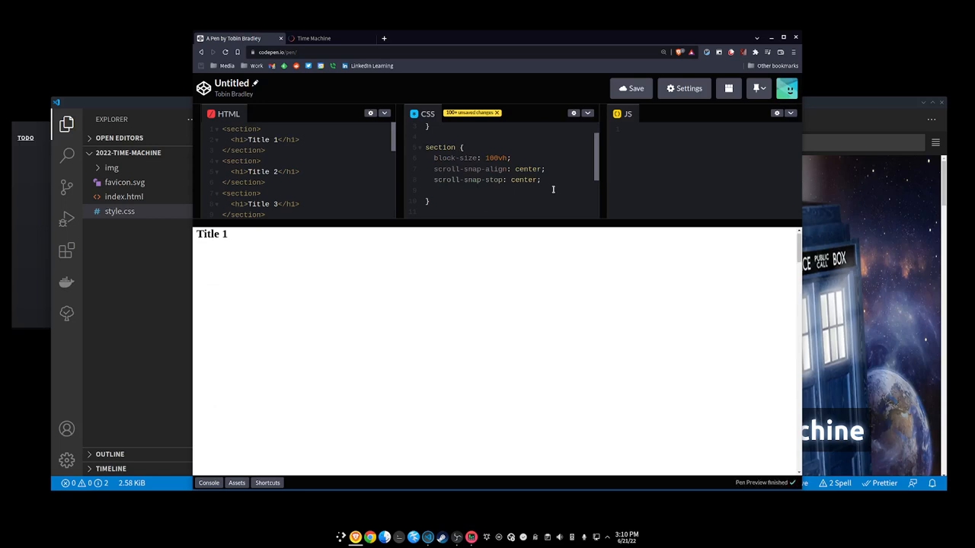
Step: Give section display: flex, place-items: center and justify-content: center to centre each title
{"action": "type", "text": "display: fle"}
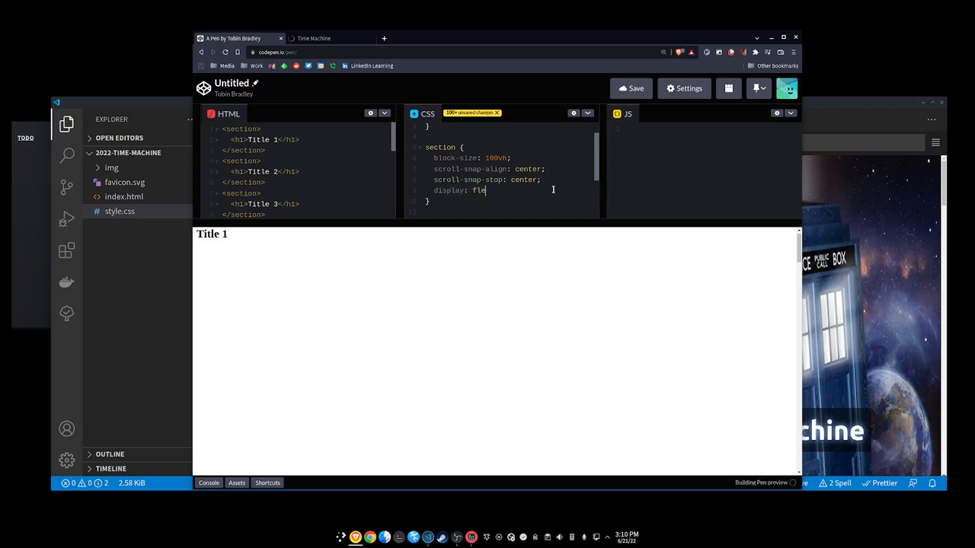
{"action": "type", "text": "x;"}
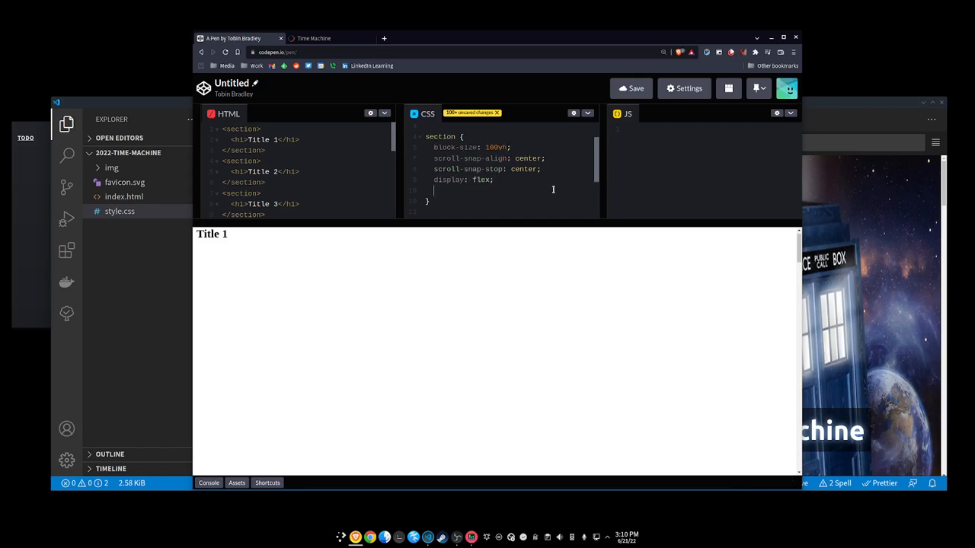
{"action": "type", "text": "plac"}
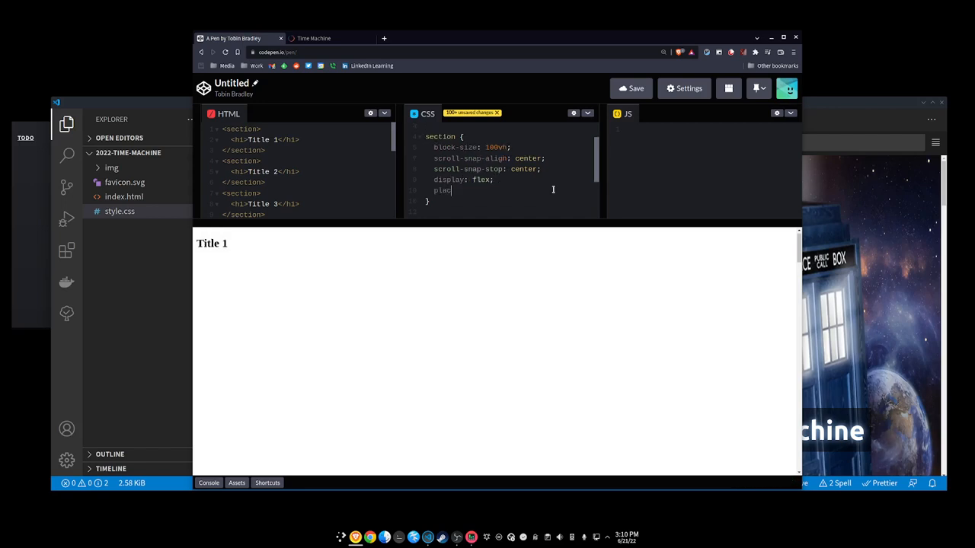
{"action": "type", "text": "e-items: center;"}
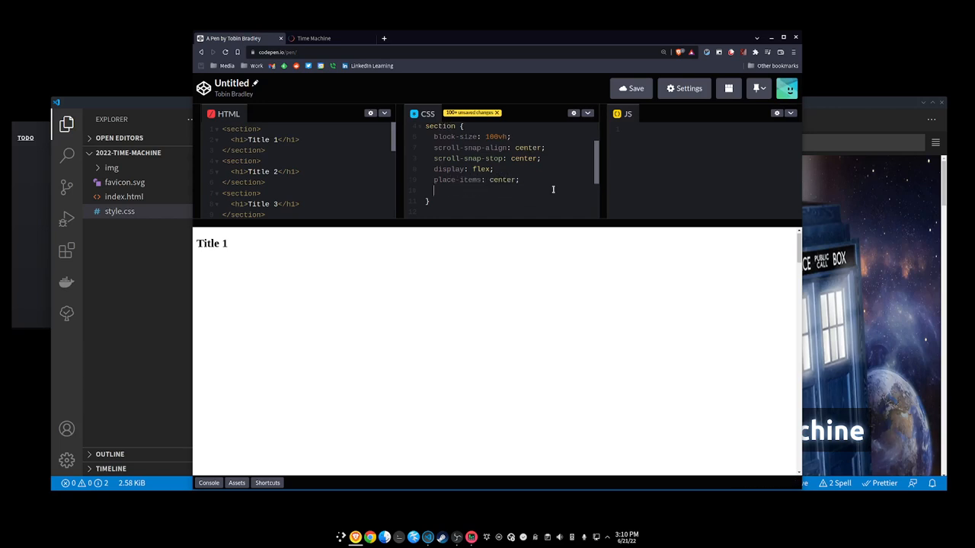
{"action": "type", "text": "justify-co"}
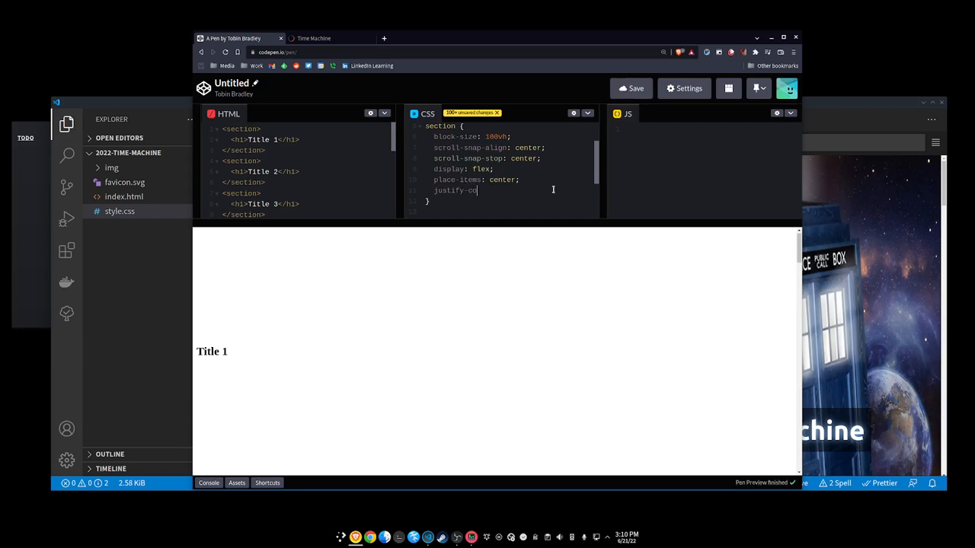
{"action": "type", "text": "ntent: cente"}
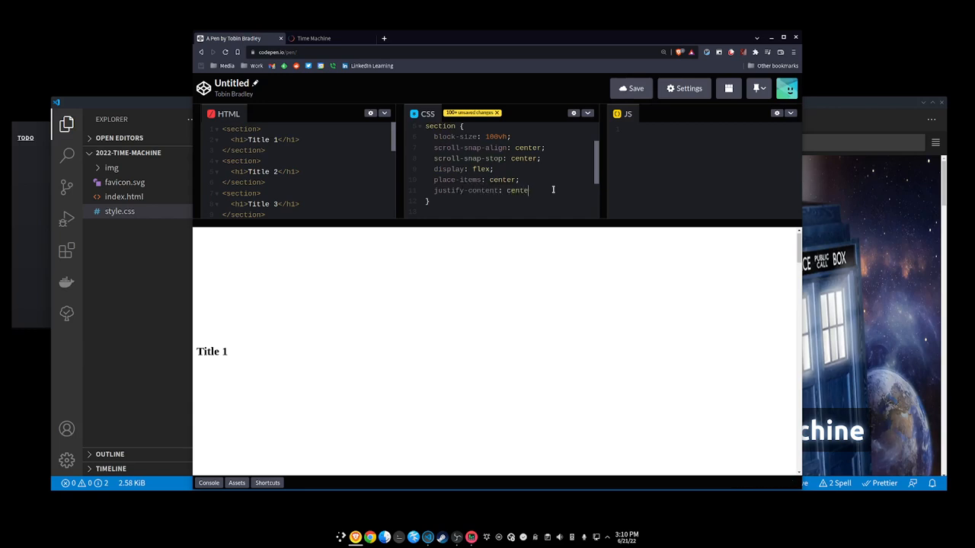
{"action": "type", "text": "r;"}
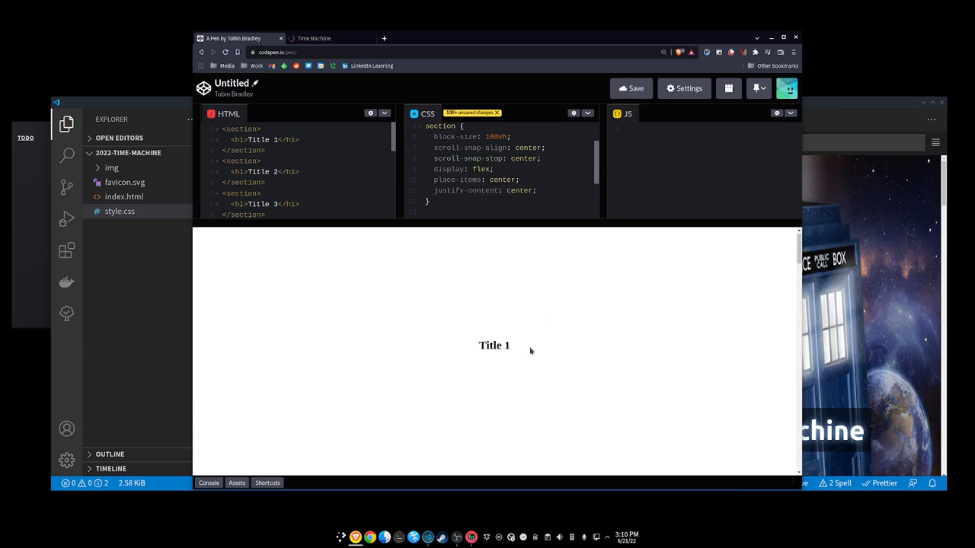
{"action": "scroll", "scroll_direction": "down", "scroll_amount": 3}
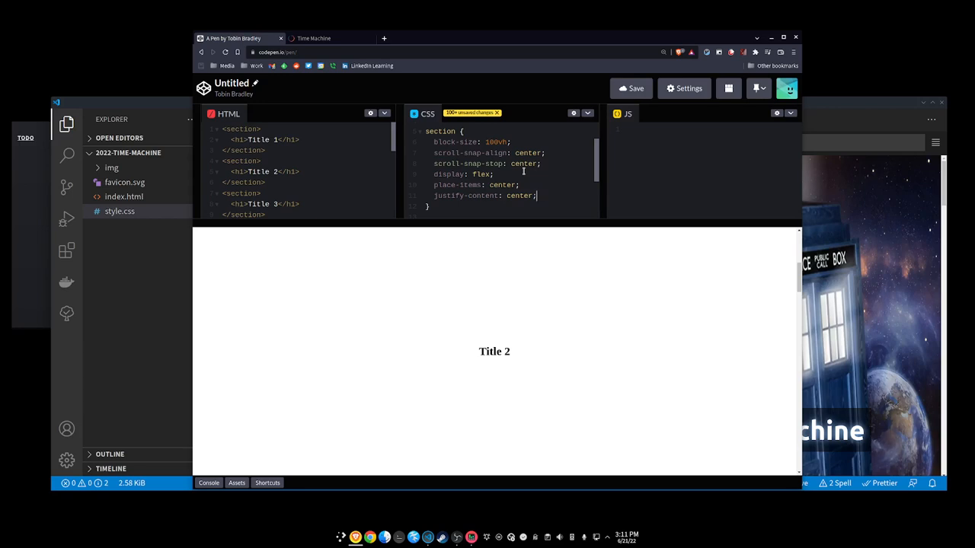
{"action": "mouse_move", "coordinate": [552, 273]}
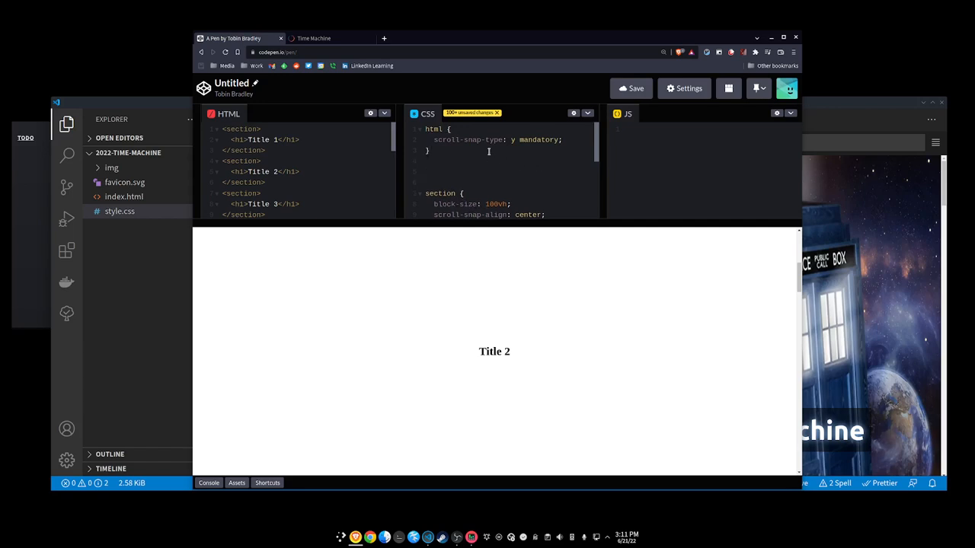
Step: Add an h1 rule with a font-size of 10vw, then adjust it to 8vw
{"action": "type", "text": "h1"}
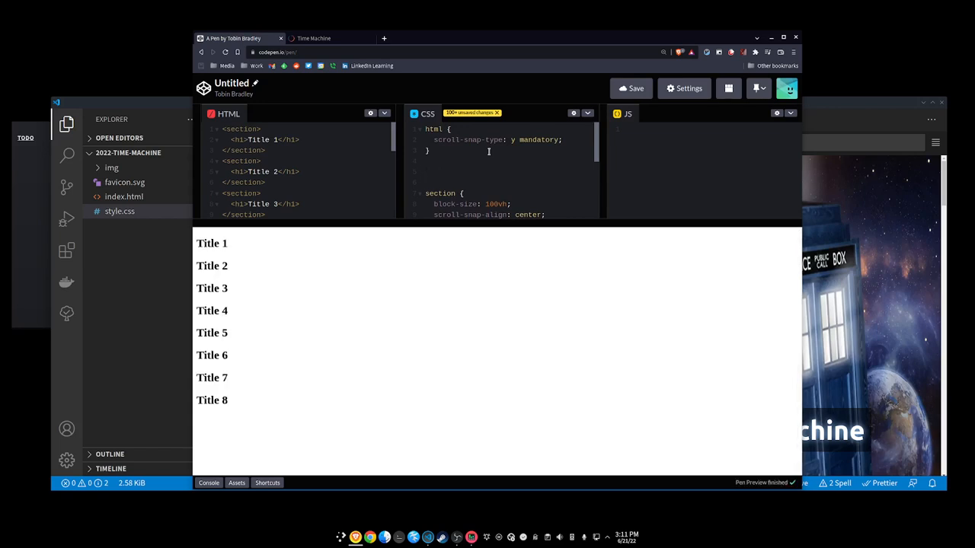
{"action": "type", "text": "h1 {}"}
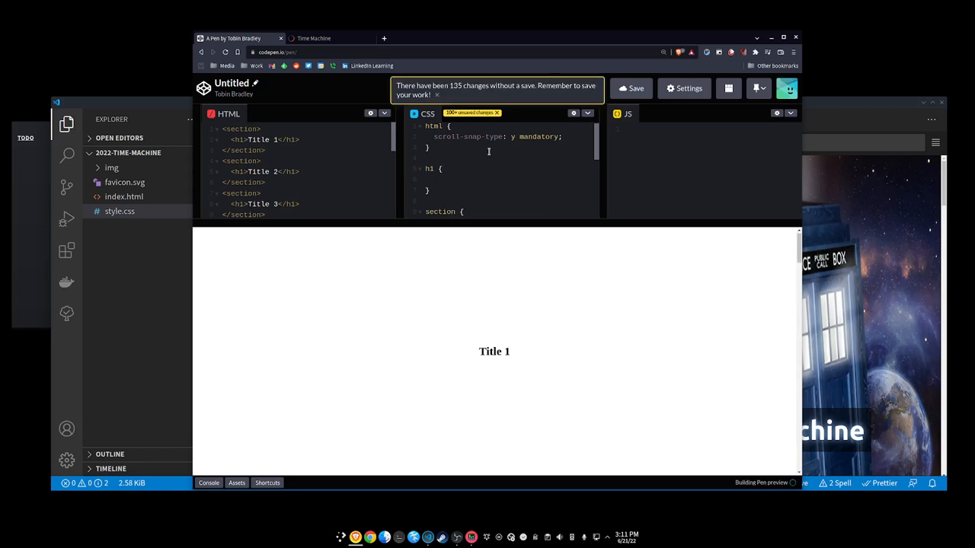
{"action": "type", "text": "font-size:"}
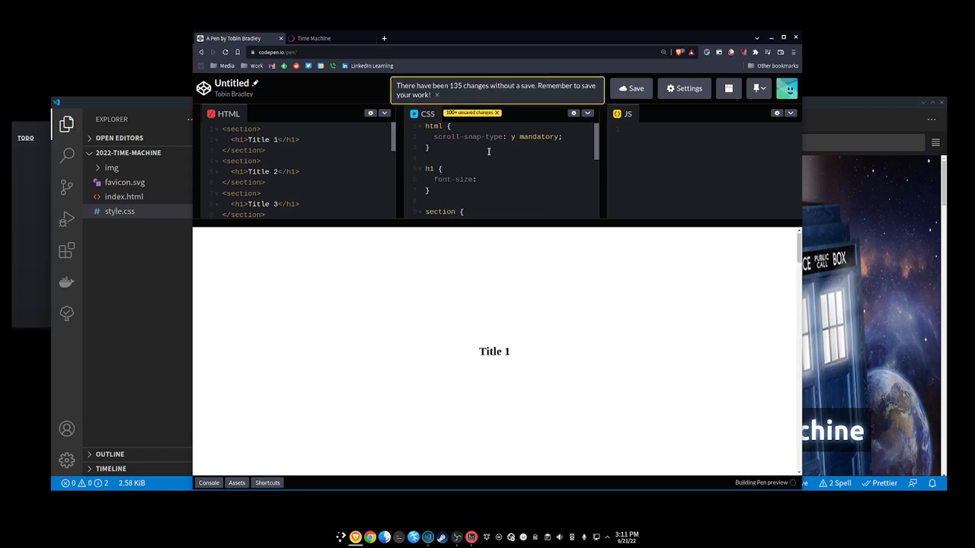
{"action": "left_click", "coordinate": [435, 95]}
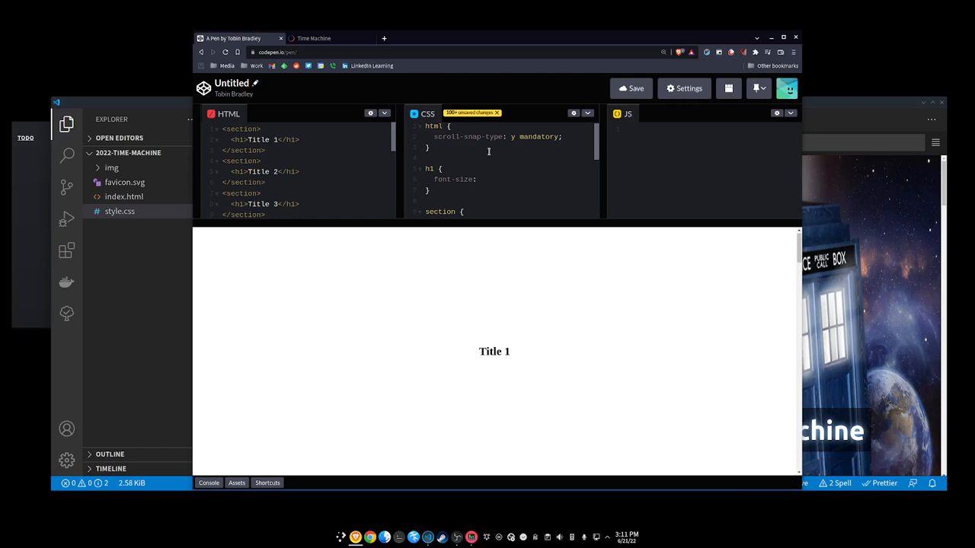
{"action": "type", "text": "10vw"}
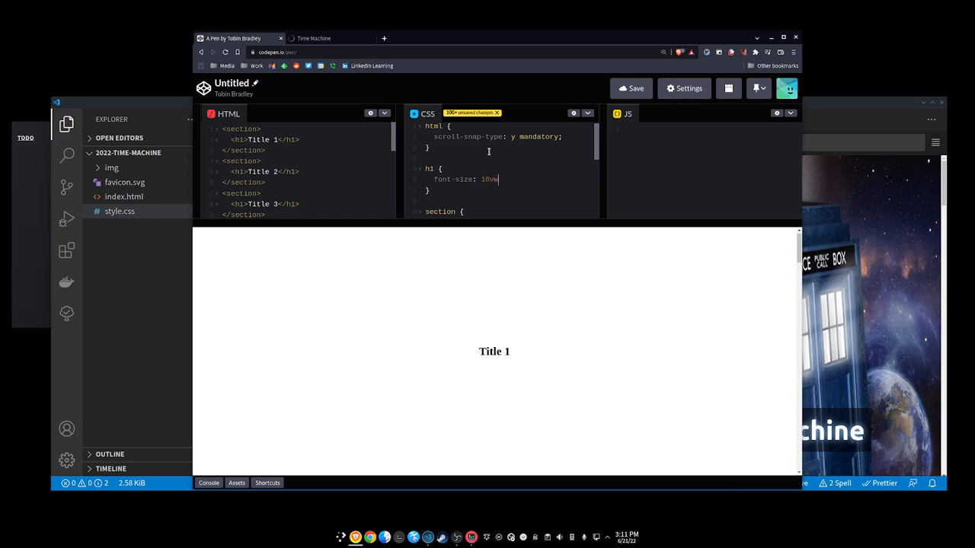
{"action": "type", "text": "8"}
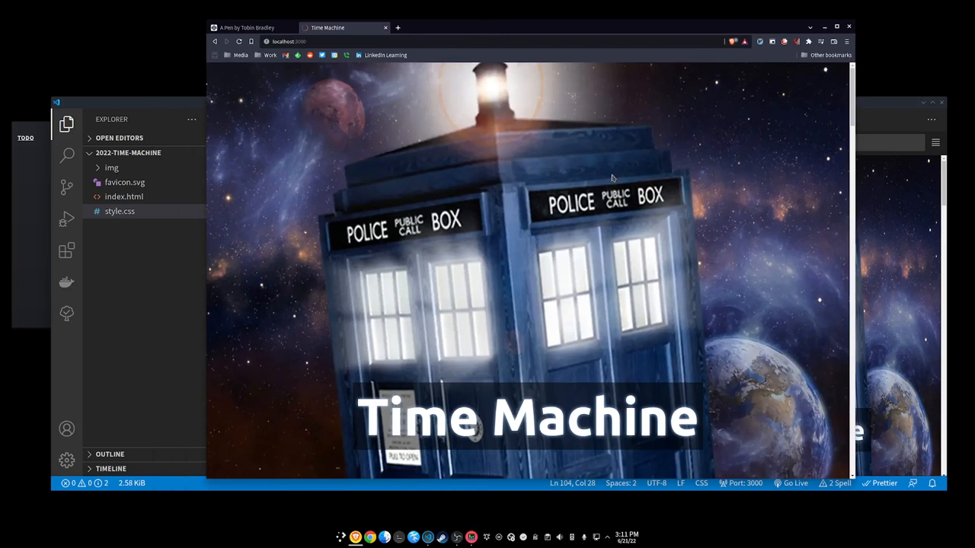
{"action": "mouse_move", "coordinate": [724, 192]}
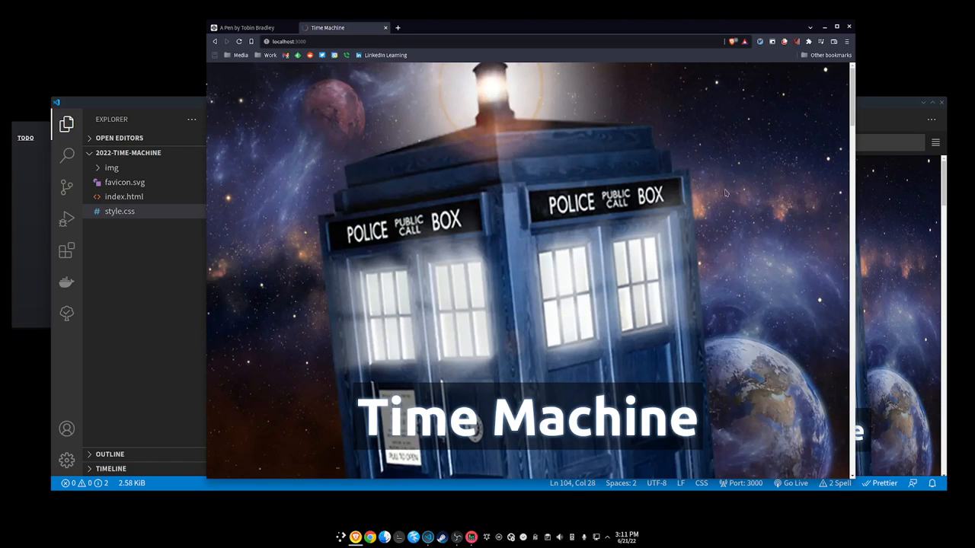
{"action": "mouse_move", "coordinate": [736, 201]}
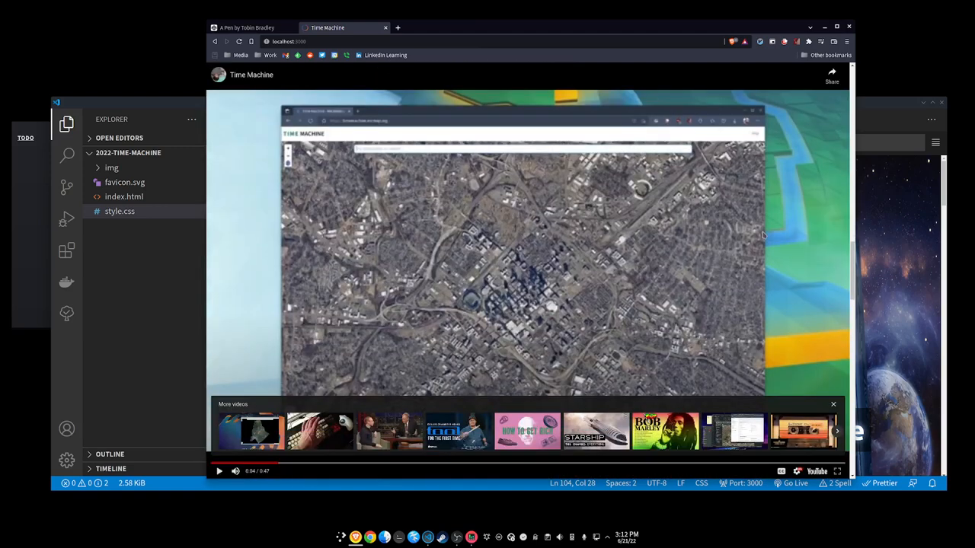
{"action": "mouse_move", "coordinate": [761, 235]}
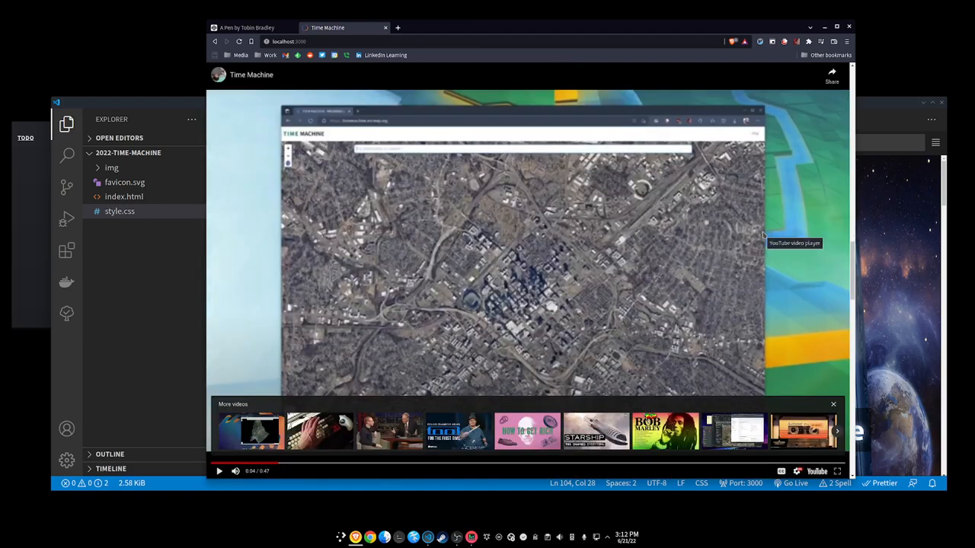
{"action": "mouse_move", "coordinate": [748, 228]}
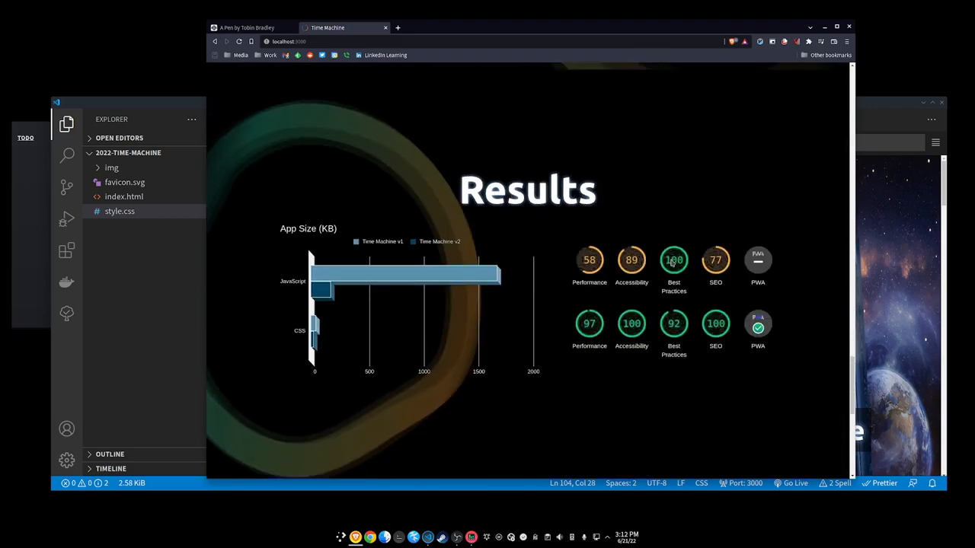
{"action": "scroll", "scroll_direction": "down", "scroll_amount": 3}
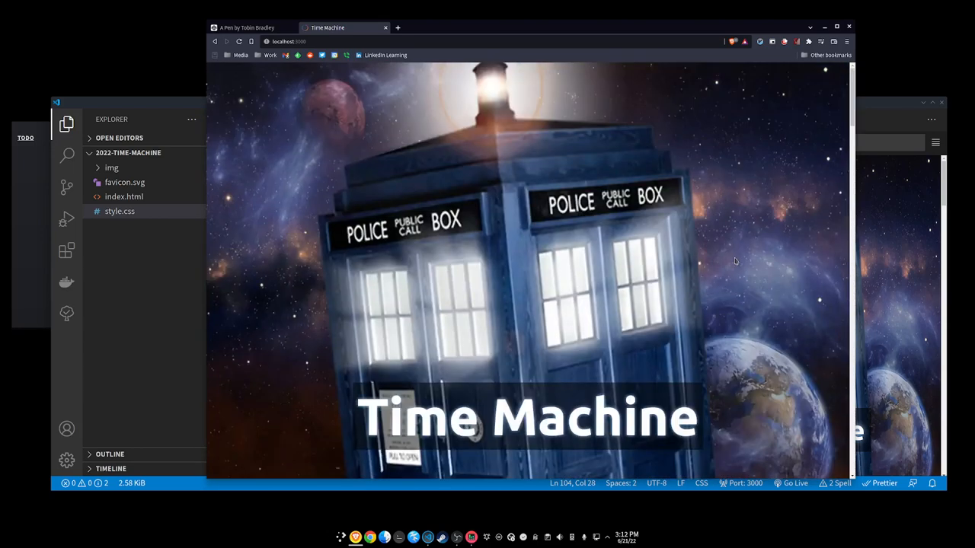
Step: Show style.css in VS Code and scroll through its variables, reset and typography rules
{"action": "left_click", "coordinate": [247, 28]}
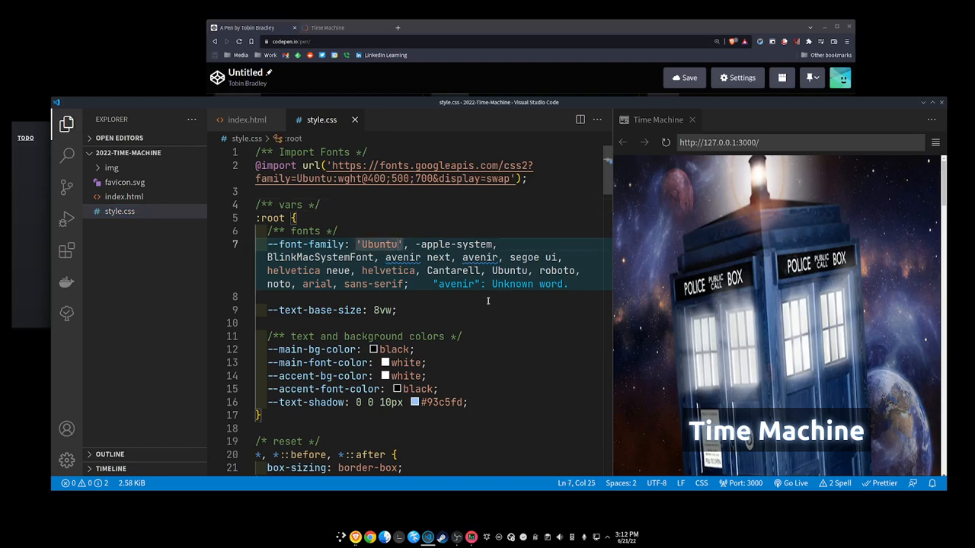
{"action": "scroll", "scroll_direction": "down", "scroll_amount": 3}
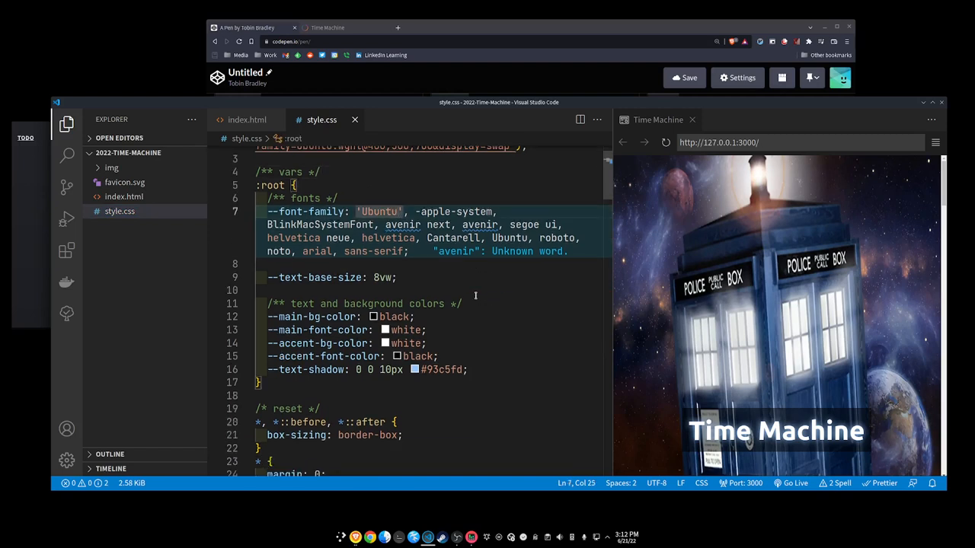
{"action": "scroll", "scroll_direction": "down", "scroll_amount": 3}
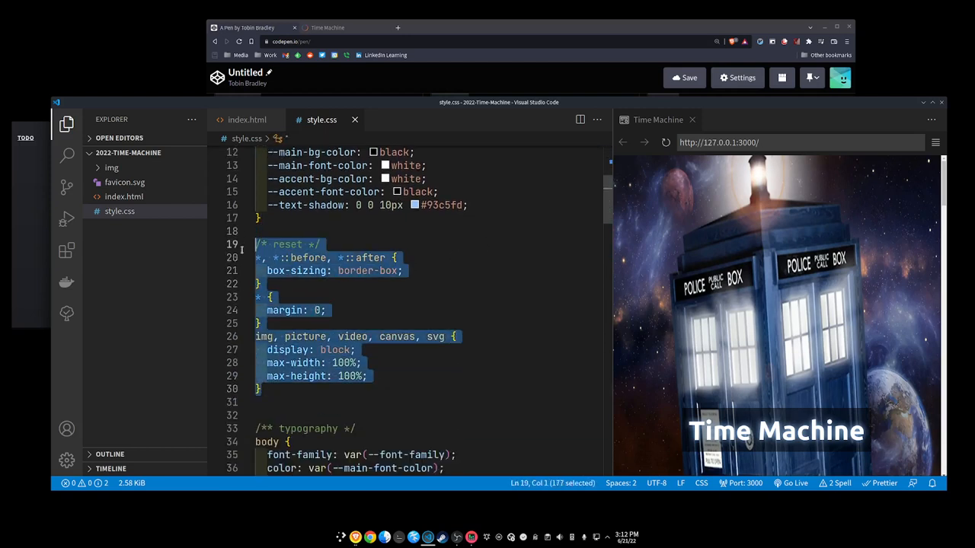
{"action": "scroll", "scroll_direction": "down", "scroll_amount": 3}
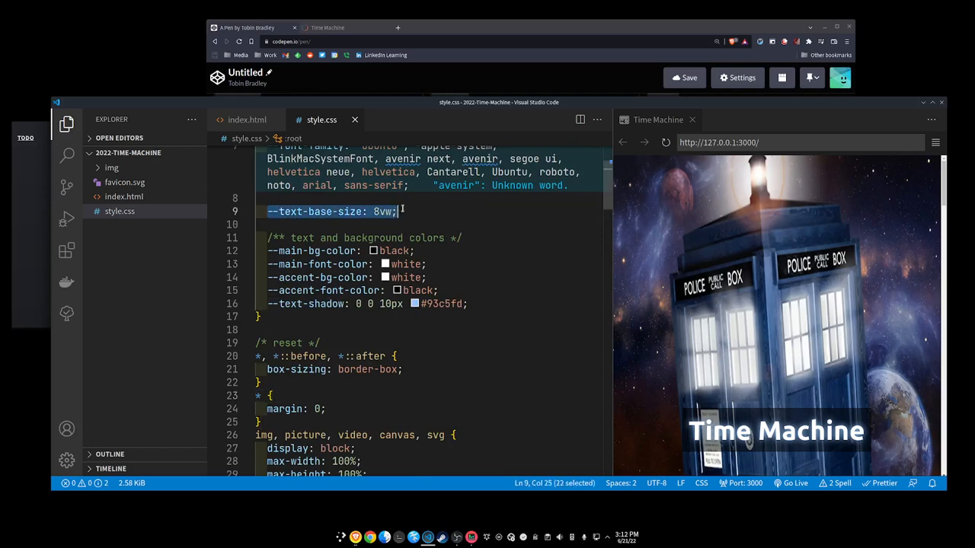
{"action": "scroll", "scroll_direction": "down", "scroll_amount": 3}
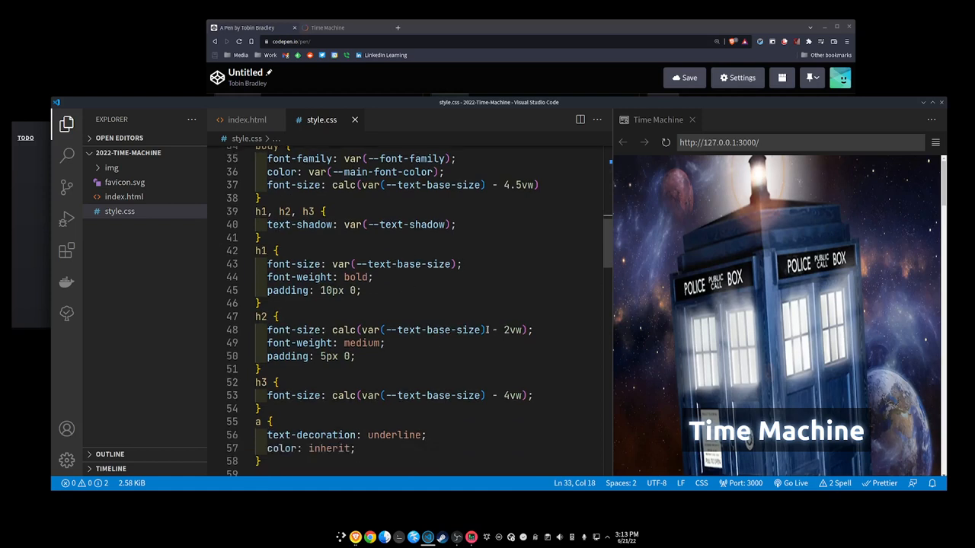
{"action": "double_click", "coordinate": [511, 328]}
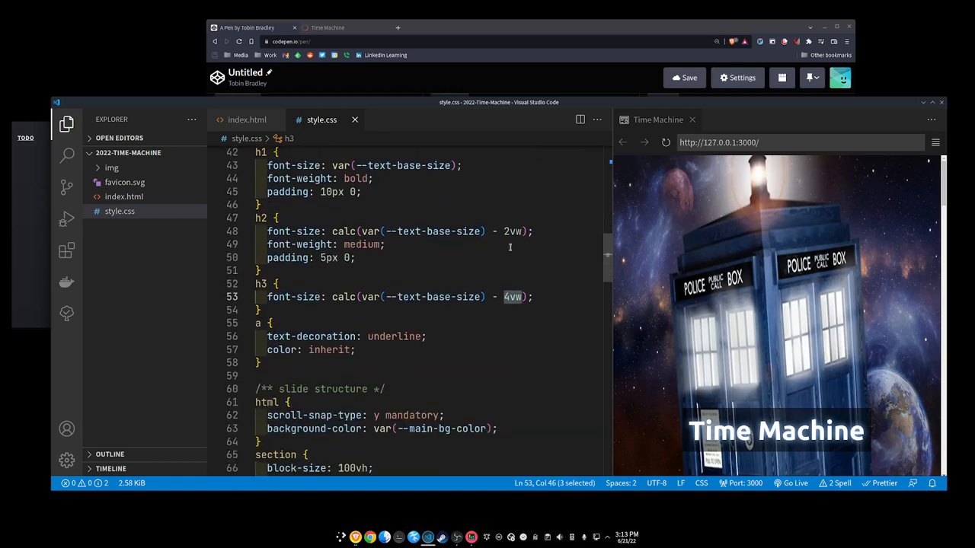
{"action": "scroll", "scroll_direction": "down", "scroll_amount": 3}
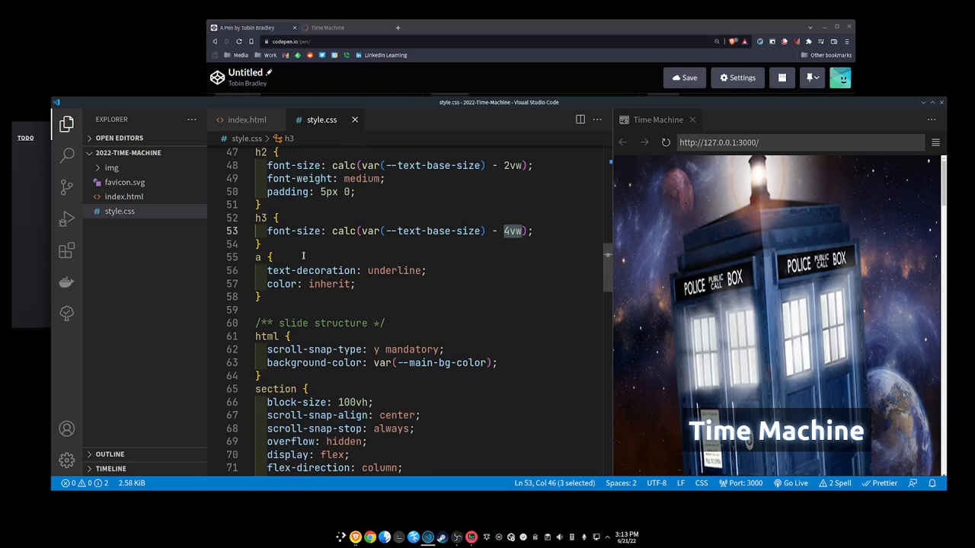
{"action": "scroll", "scroll_direction": "down", "scroll_amount": 3}
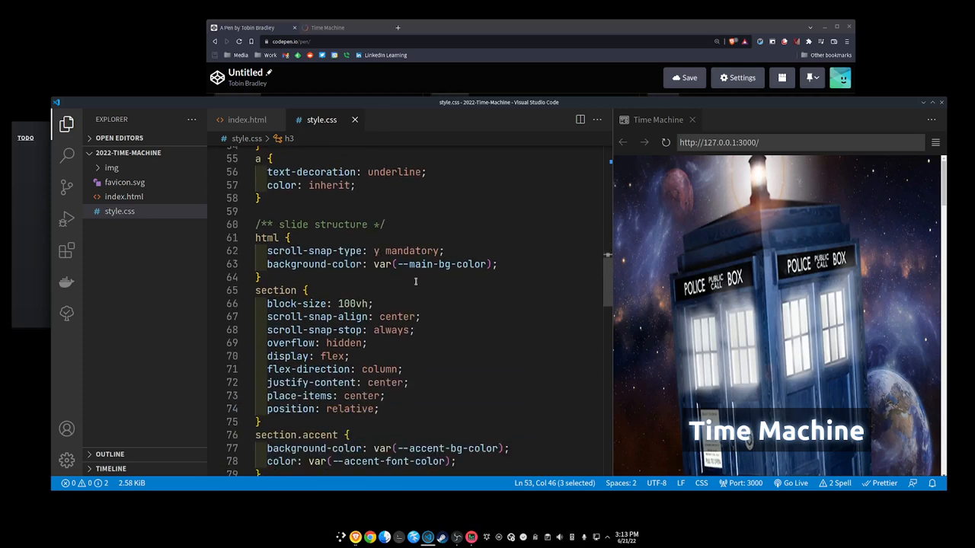
{"action": "scroll", "scroll_direction": "down", "scroll_amount": 3}
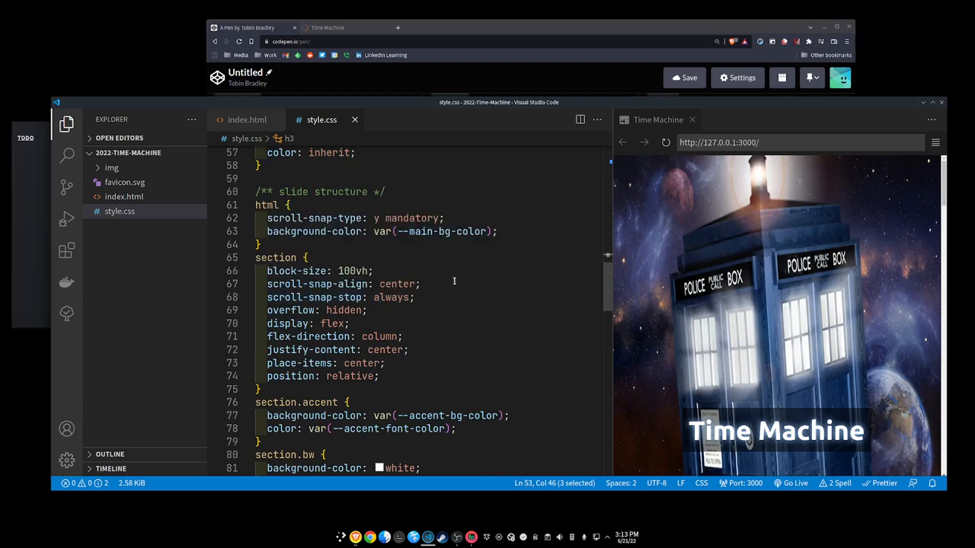
{"action": "scroll", "scroll_direction": "down", "scroll_amount": 3}
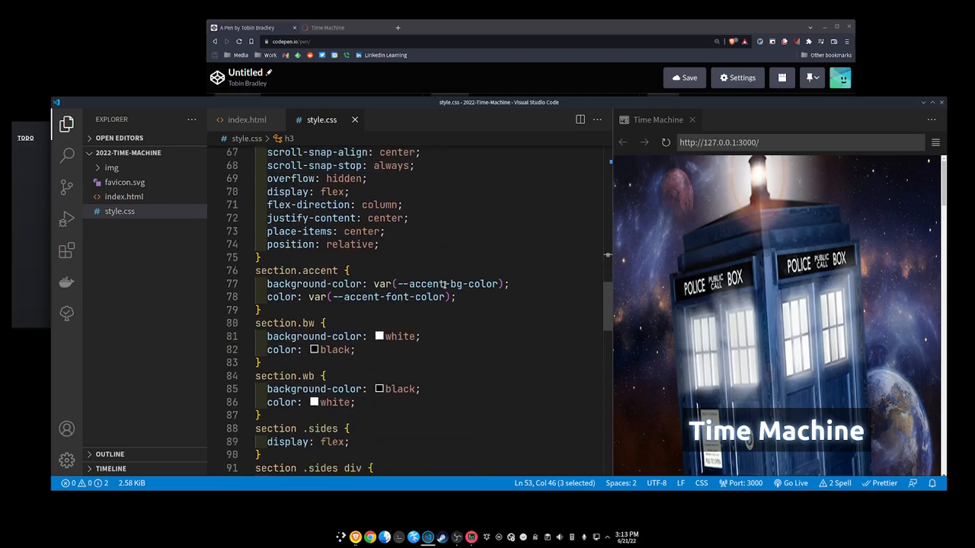
{"action": "scroll", "scroll_direction": "down", "scroll_amount": 3}
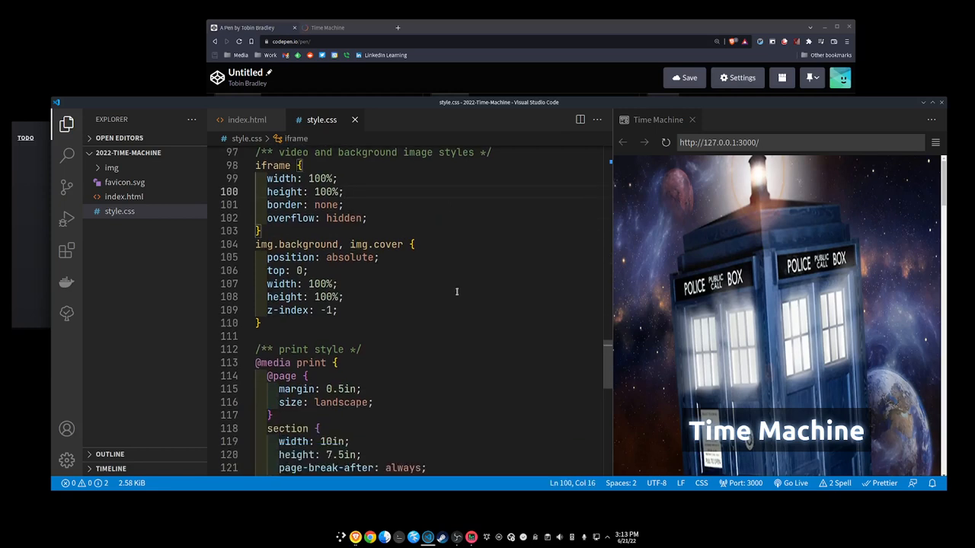
{"action": "mouse_move", "coordinate": [440, 282]}
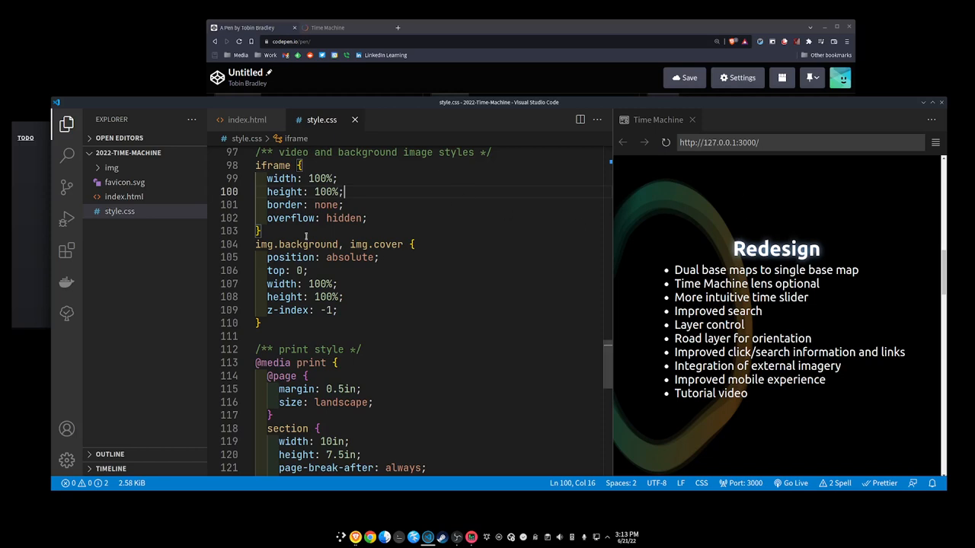
Step: Highlight the background and cover class names in the img rule, then scroll on
{"action": "double_click", "coordinate": [307, 244]}
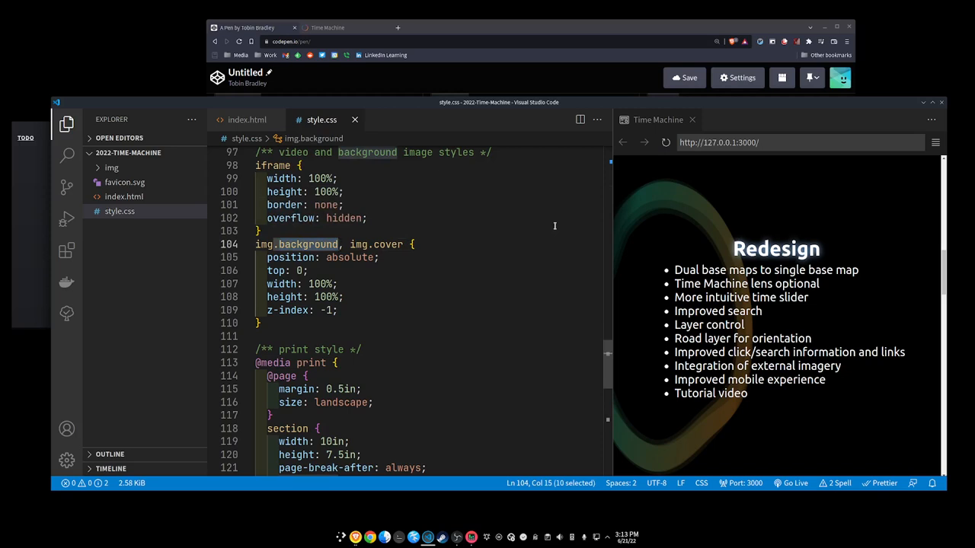
{"action": "mouse_move", "coordinate": [545, 265]}
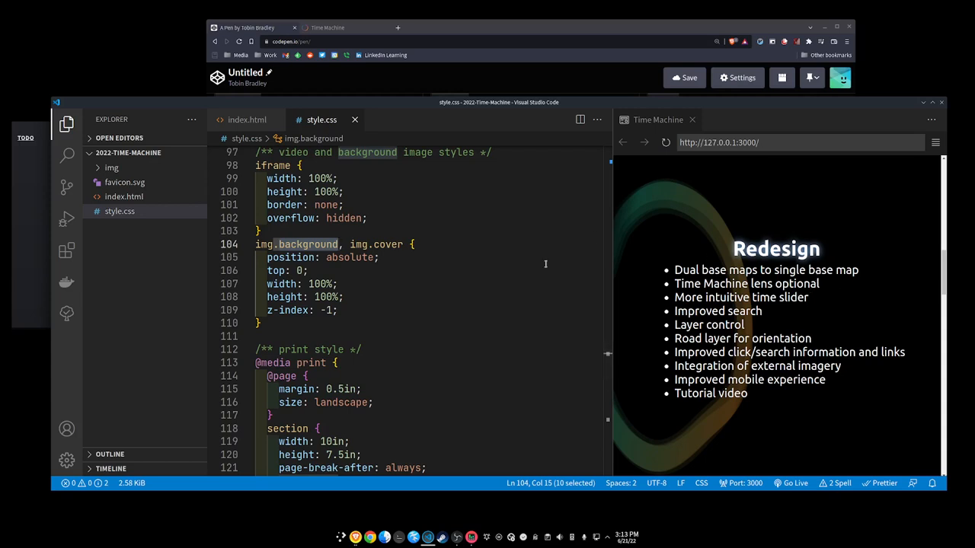
{"action": "left_click", "coordinate": [402, 243]}
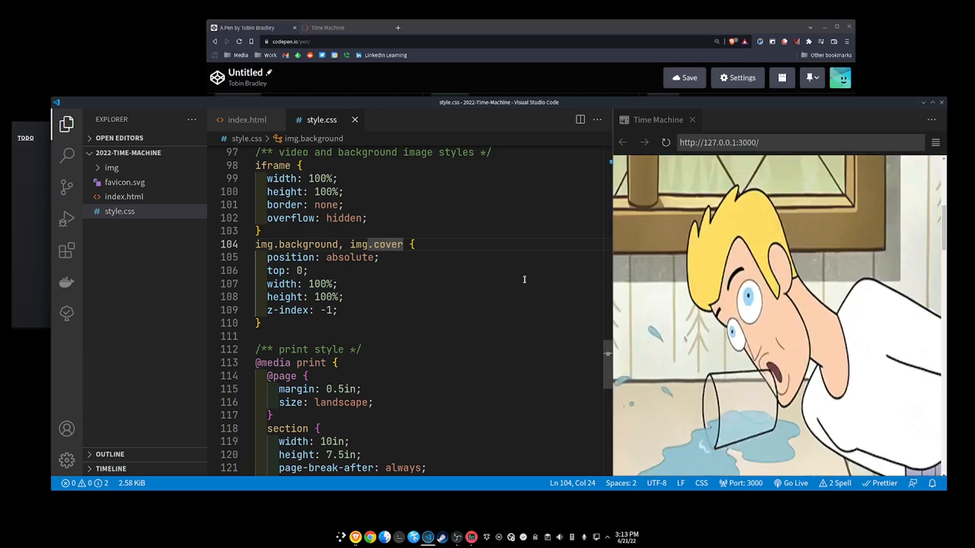
{"action": "double_click", "coordinate": [387, 243]}
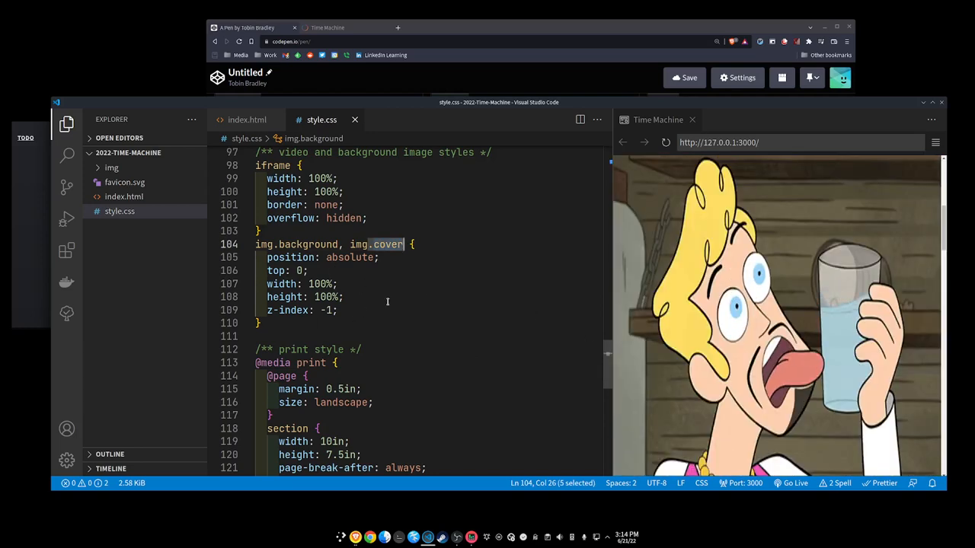
{"action": "scroll", "scroll_direction": "down", "scroll_amount": 3}
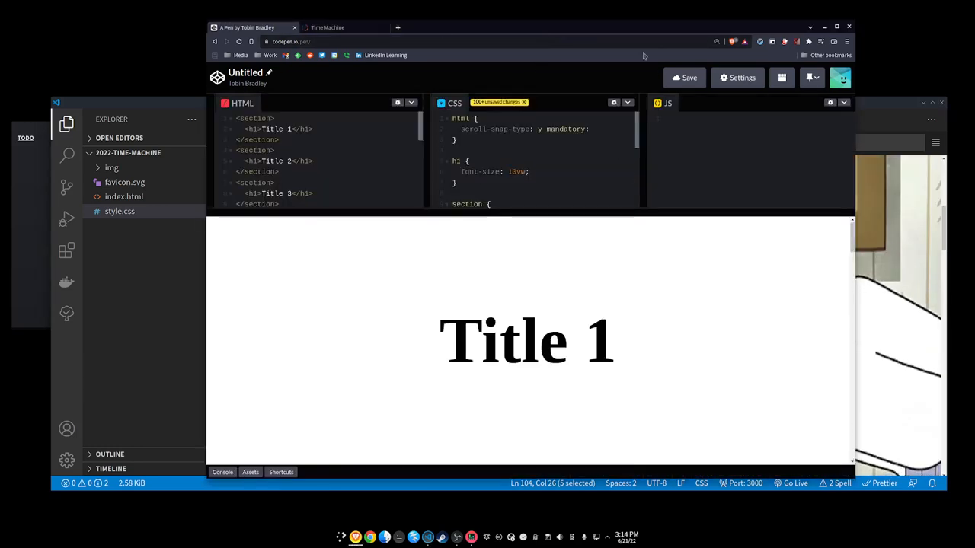
Step: Preview the Time Machine page as printed pages with Ctrl+P, then cancel the preview
{"action": "left_click", "coordinate": [343, 28]}
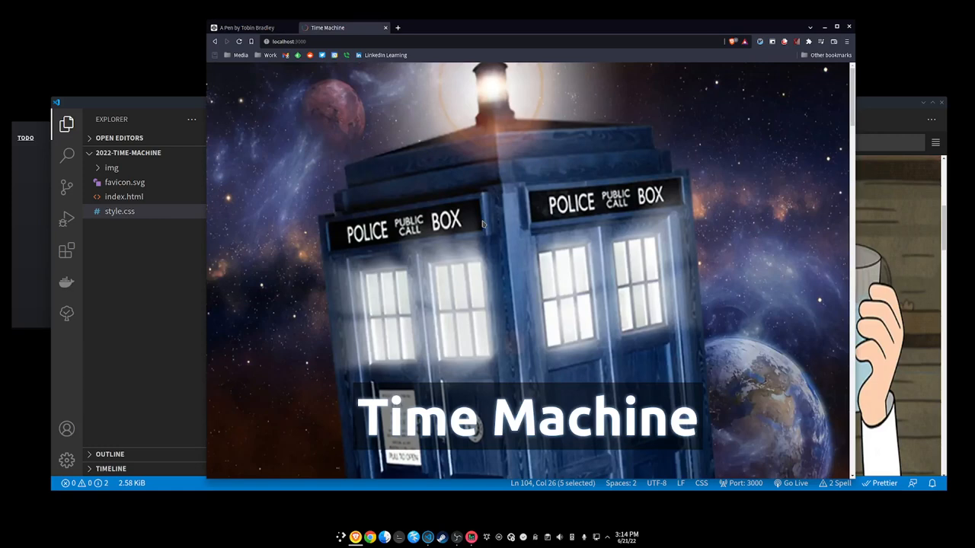
{"action": "key", "text": "ctrl+p"}
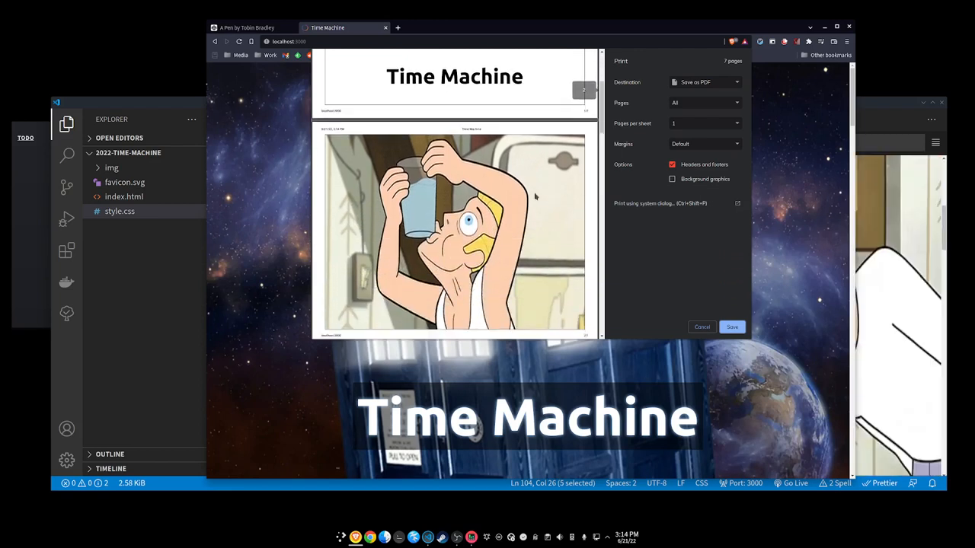
{"action": "scroll", "scroll_direction": "down", "scroll_amount": 3}
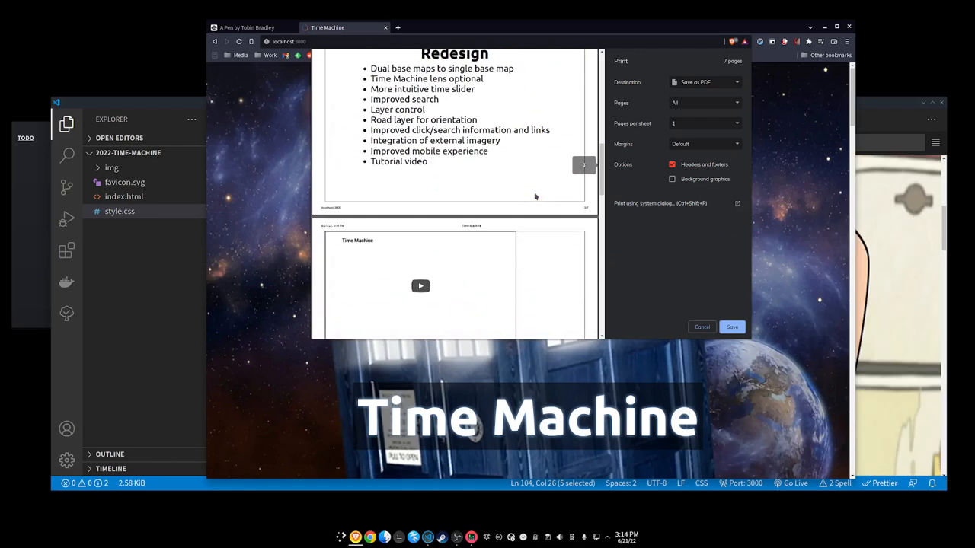
{"action": "scroll", "scroll_direction": "down", "scroll_amount": 3}
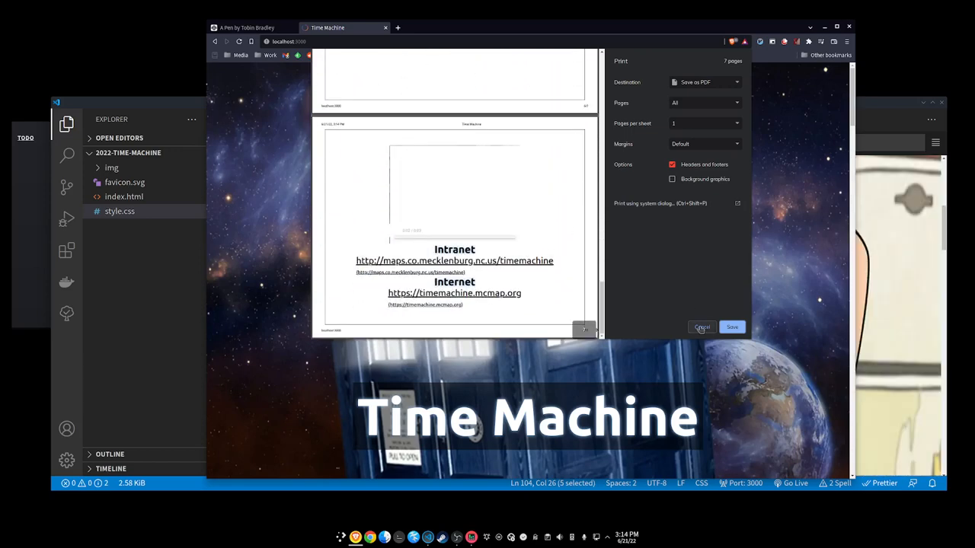
{"action": "left_click", "coordinate": [700, 326]}
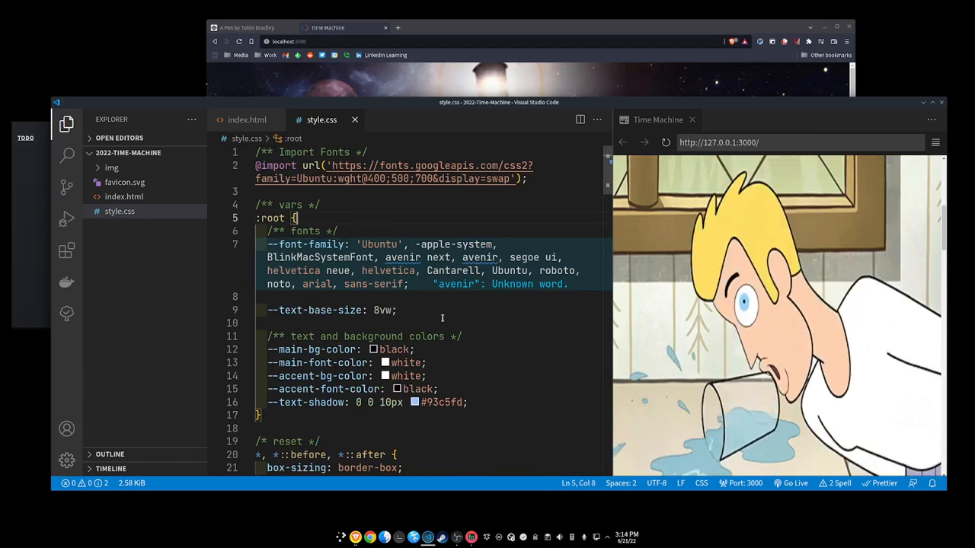
Step: Switch to index.html and look through its slide sections, briefly selecting the usability gif section
{"action": "left_click", "coordinate": [247, 119]}
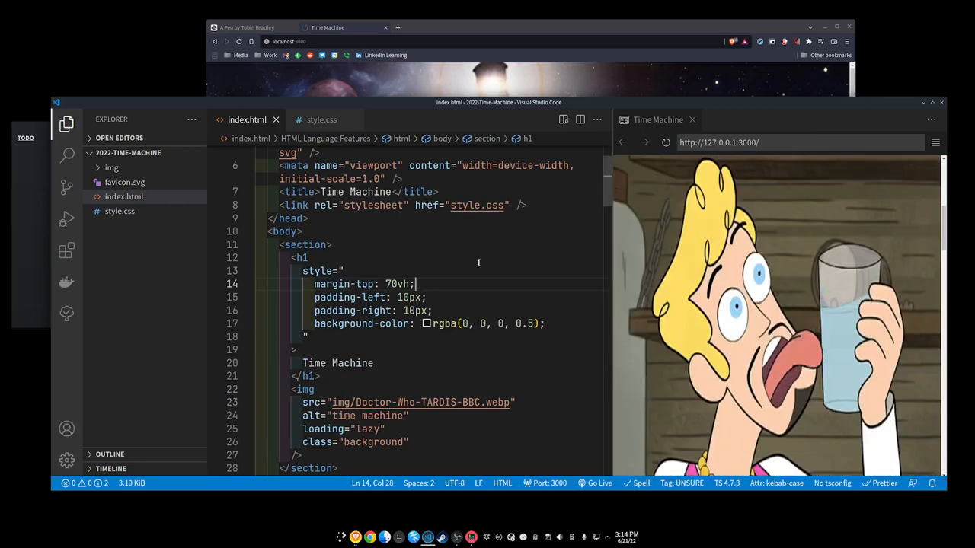
{"action": "scroll", "scroll_direction": "down", "scroll_amount": 3}
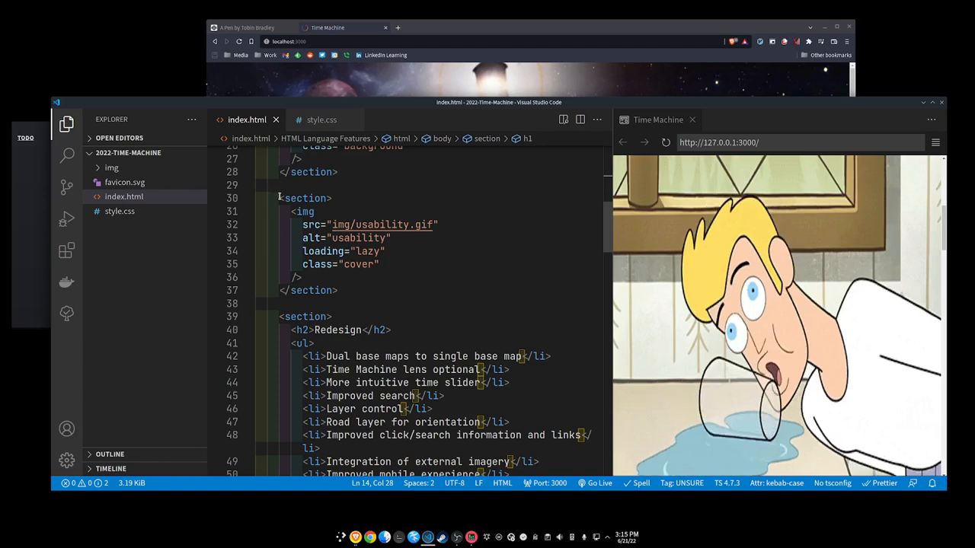
{"action": "left_click_drag", "start_coordinate": [280, 198], "coordinate": [338, 290]}
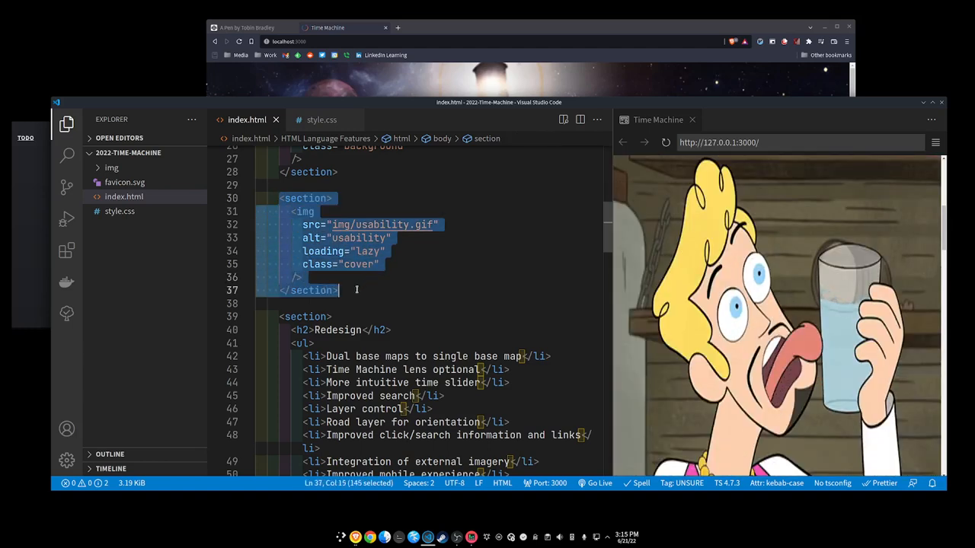
{"action": "left_click", "coordinate": [314, 210]}
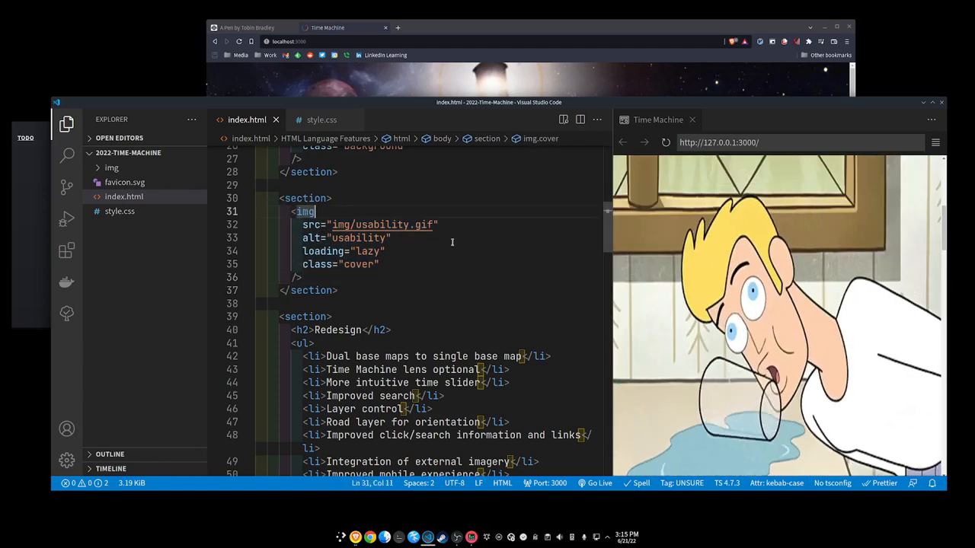
{"action": "scroll", "scroll_direction": "down", "scroll_amount": 3}
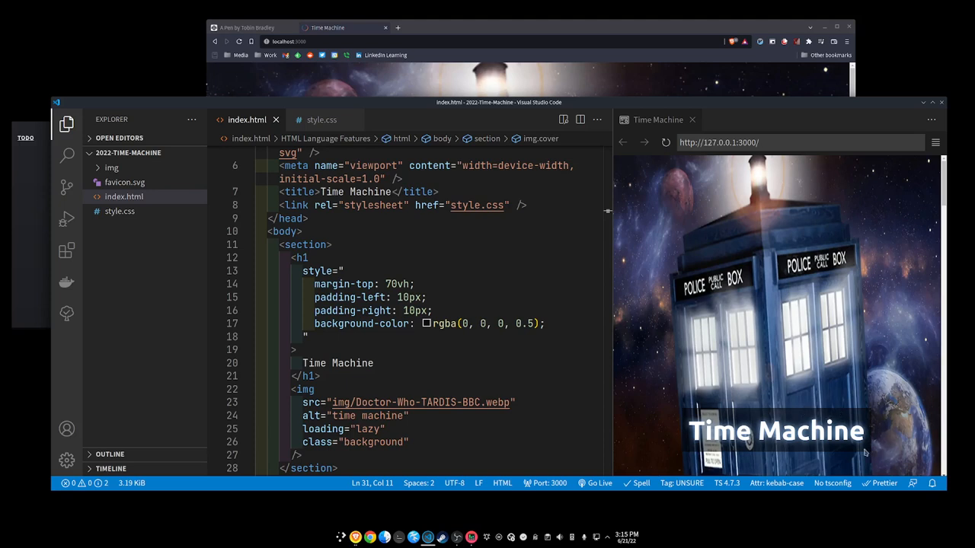
{"action": "mouse_move", "coordinate": [743, 418]}
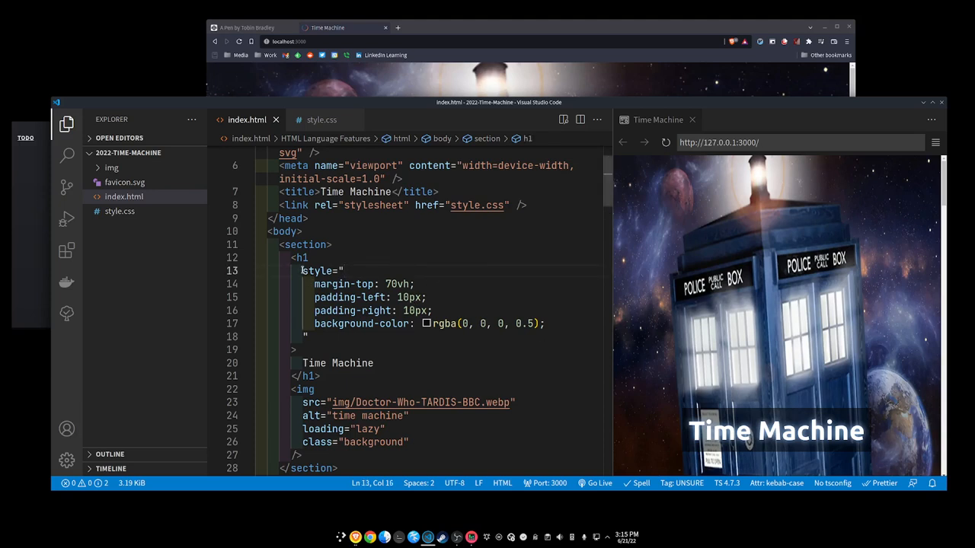
{"action": "left_click_drag", "start_coordinate": [301, 271], "coordinate": [307, 337]}
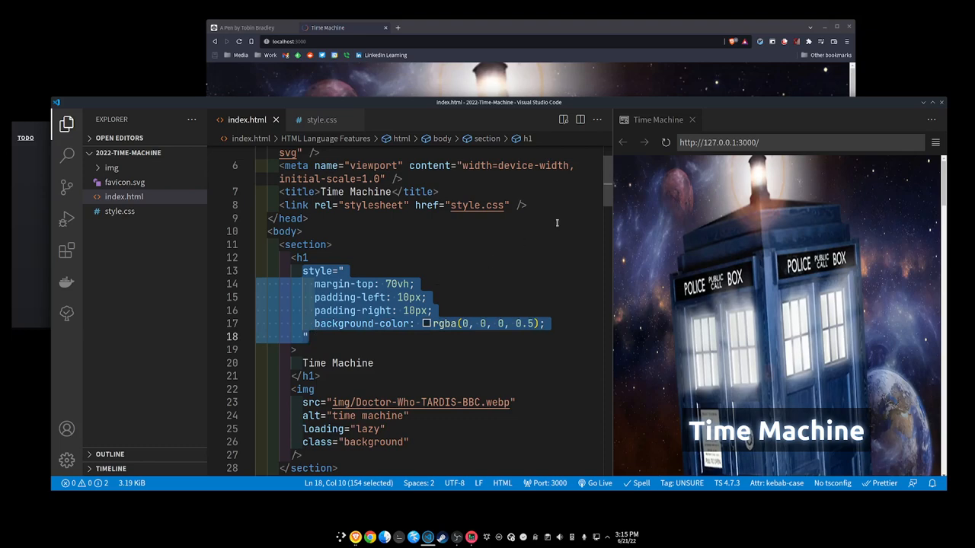
{"action": "scroll", "scroll_direction": "down", "scroll_amount": 3}
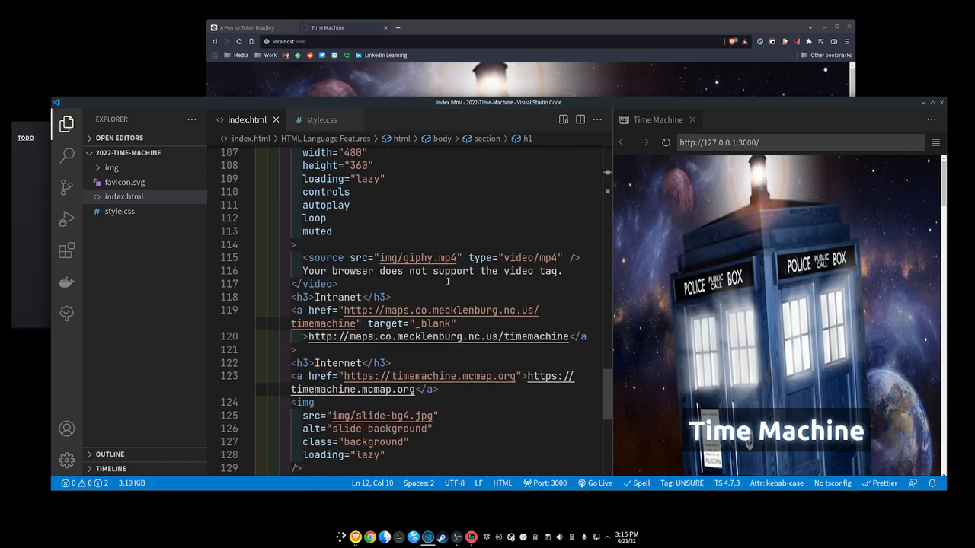
{"action": "scroll", "scroll_direction": "down", "scroll_amount": 3}
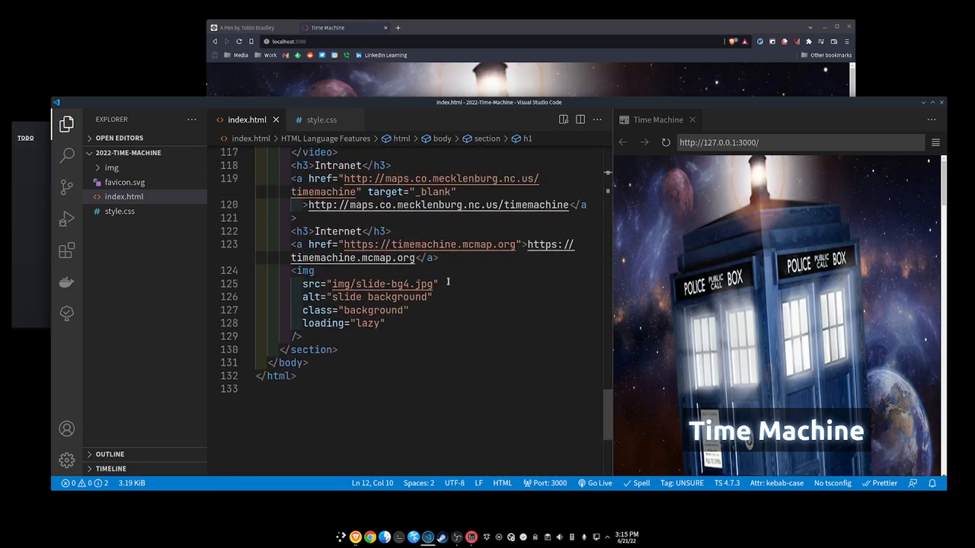